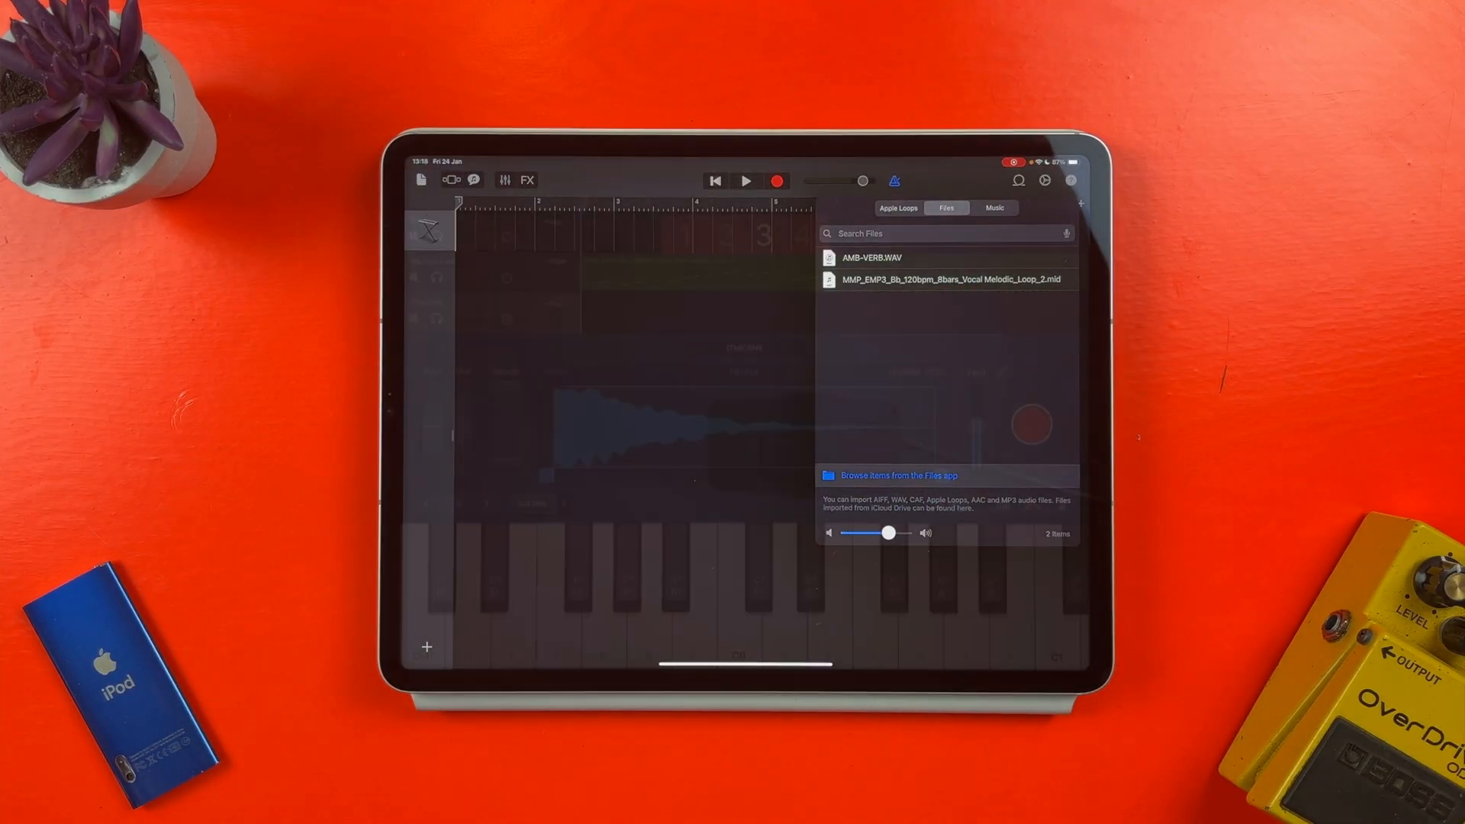
Return to My Songs to begin a new song.
click(897, 476)
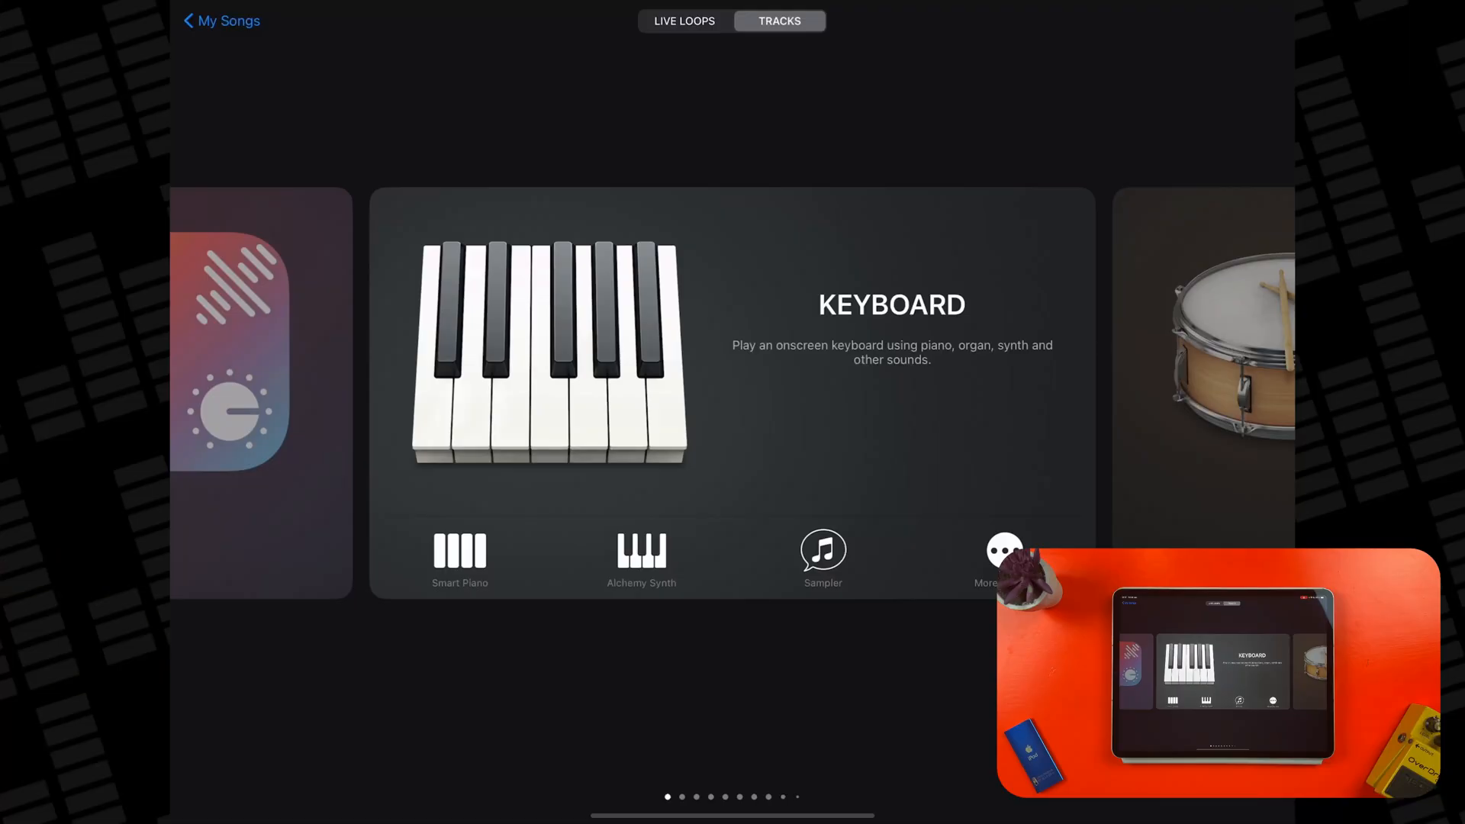
Create a Keyboard track and show the Loop Browser's imported Files list.
click(822, 551)
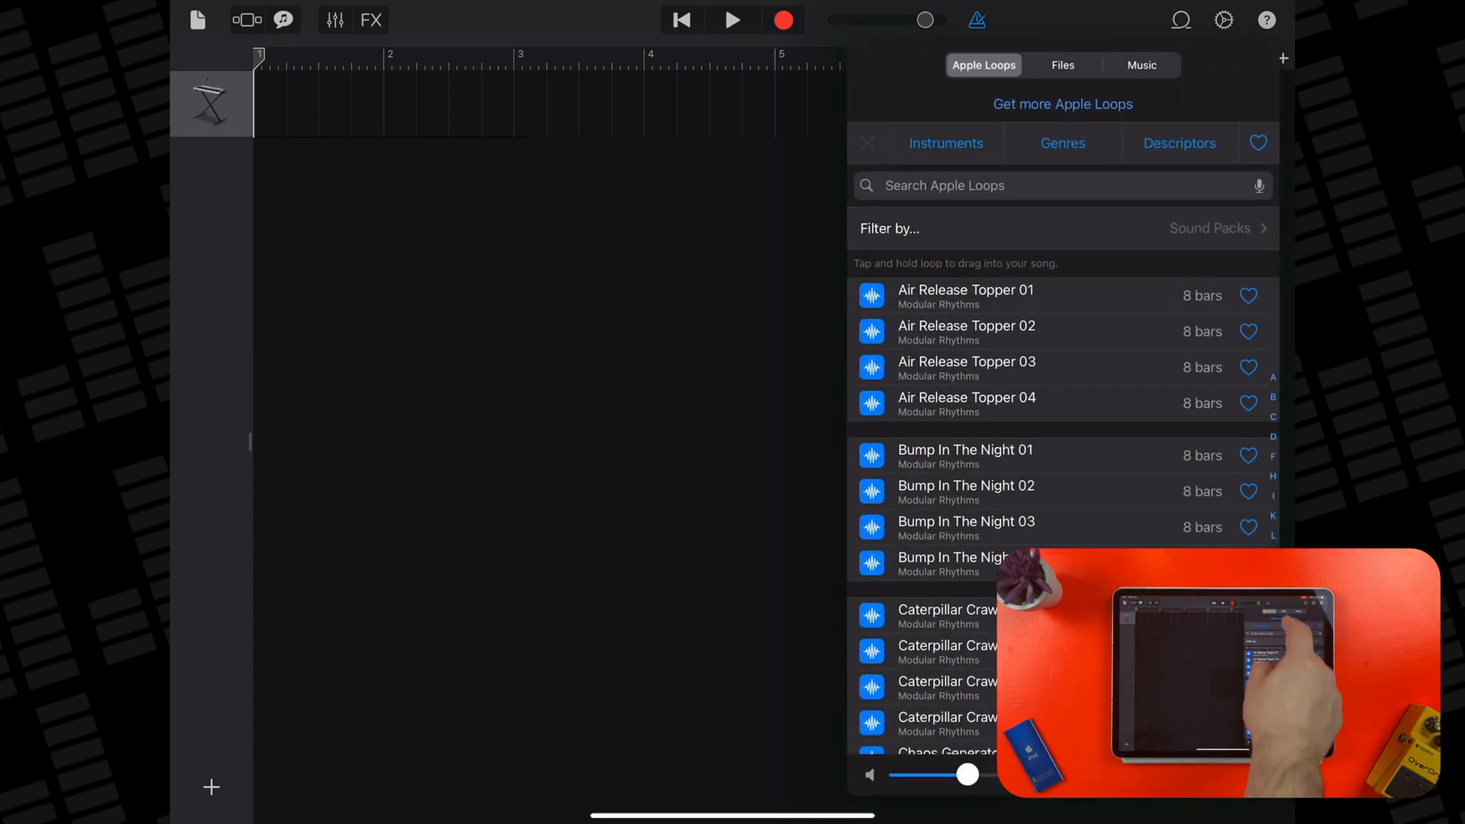
click(1062, 64)
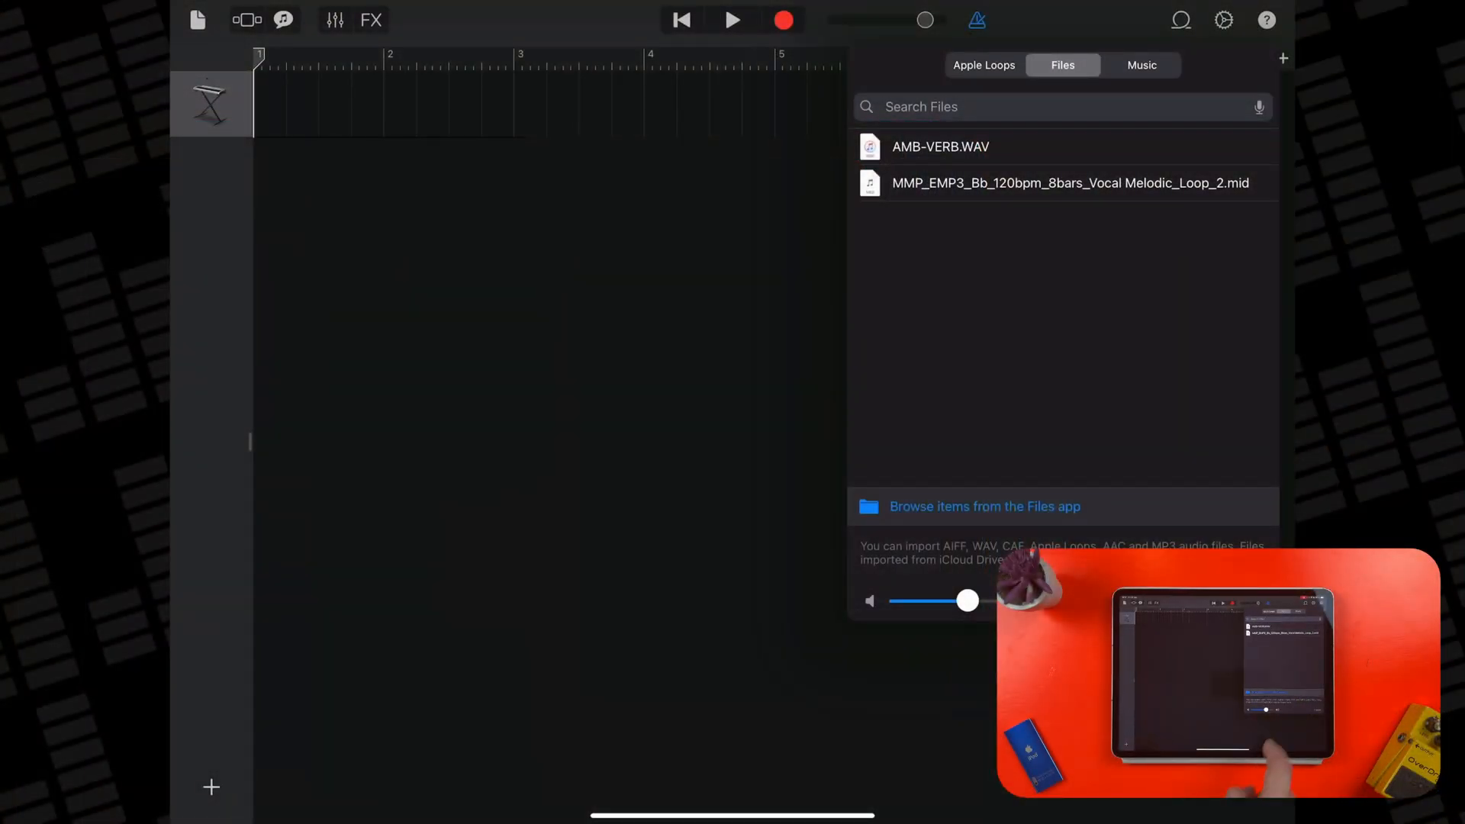
Import the Cm 140bpm piano melodic MIDI loop from iCloud Drive > Downloads > MMP pack > Melodies.
click(986, 507)
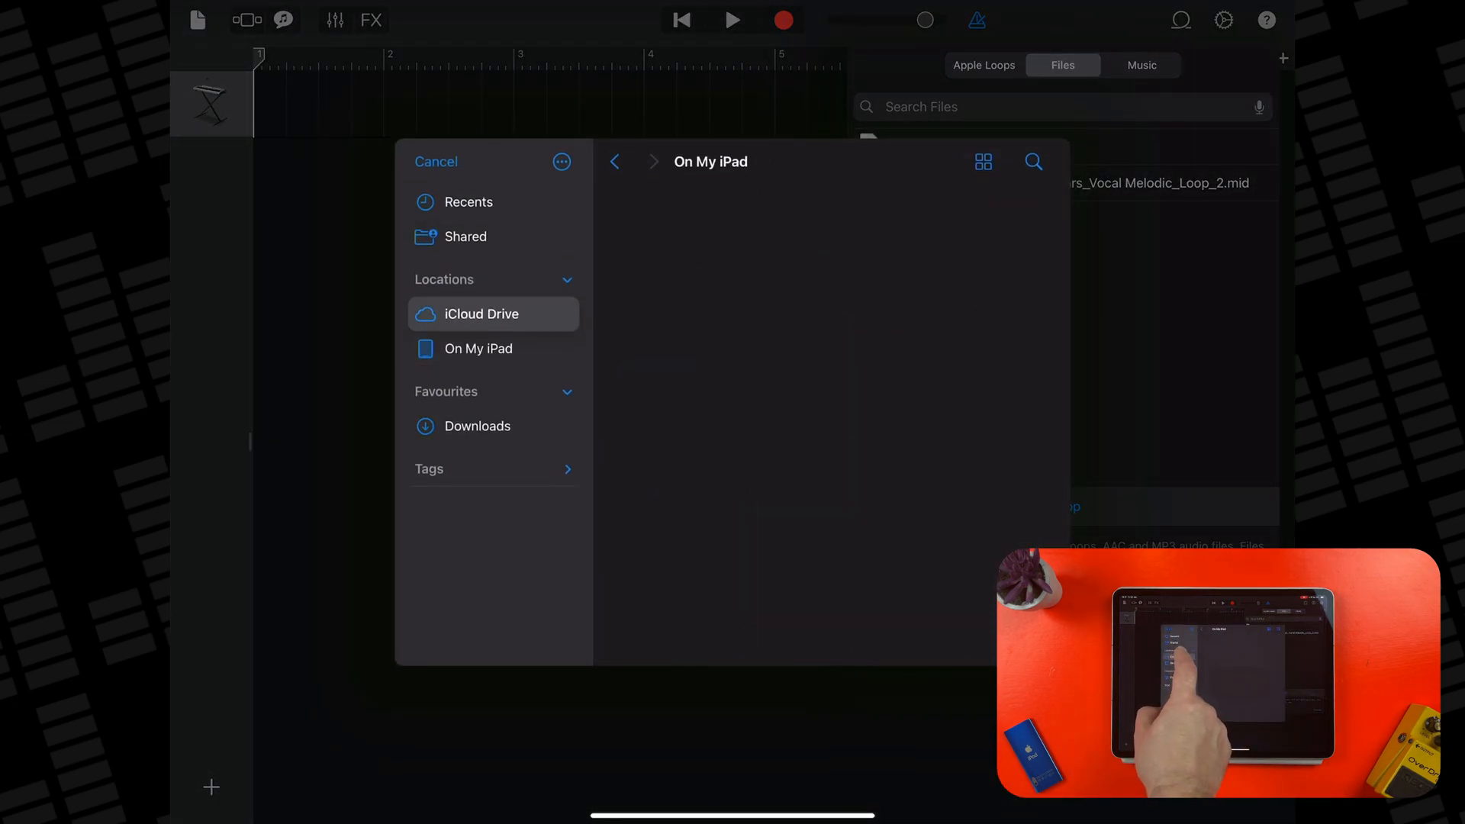
click(494, 314)
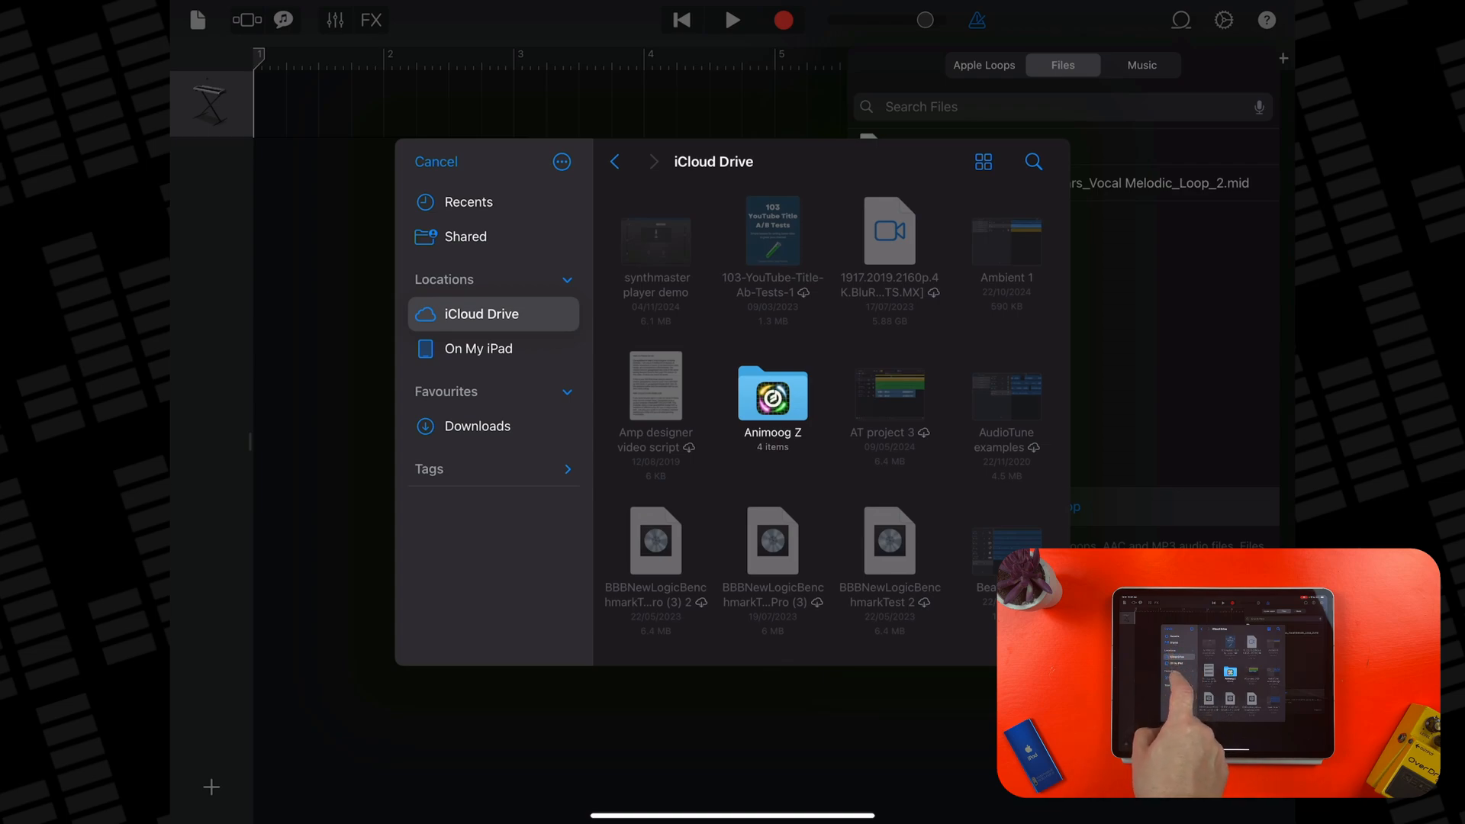
click(476, 426)
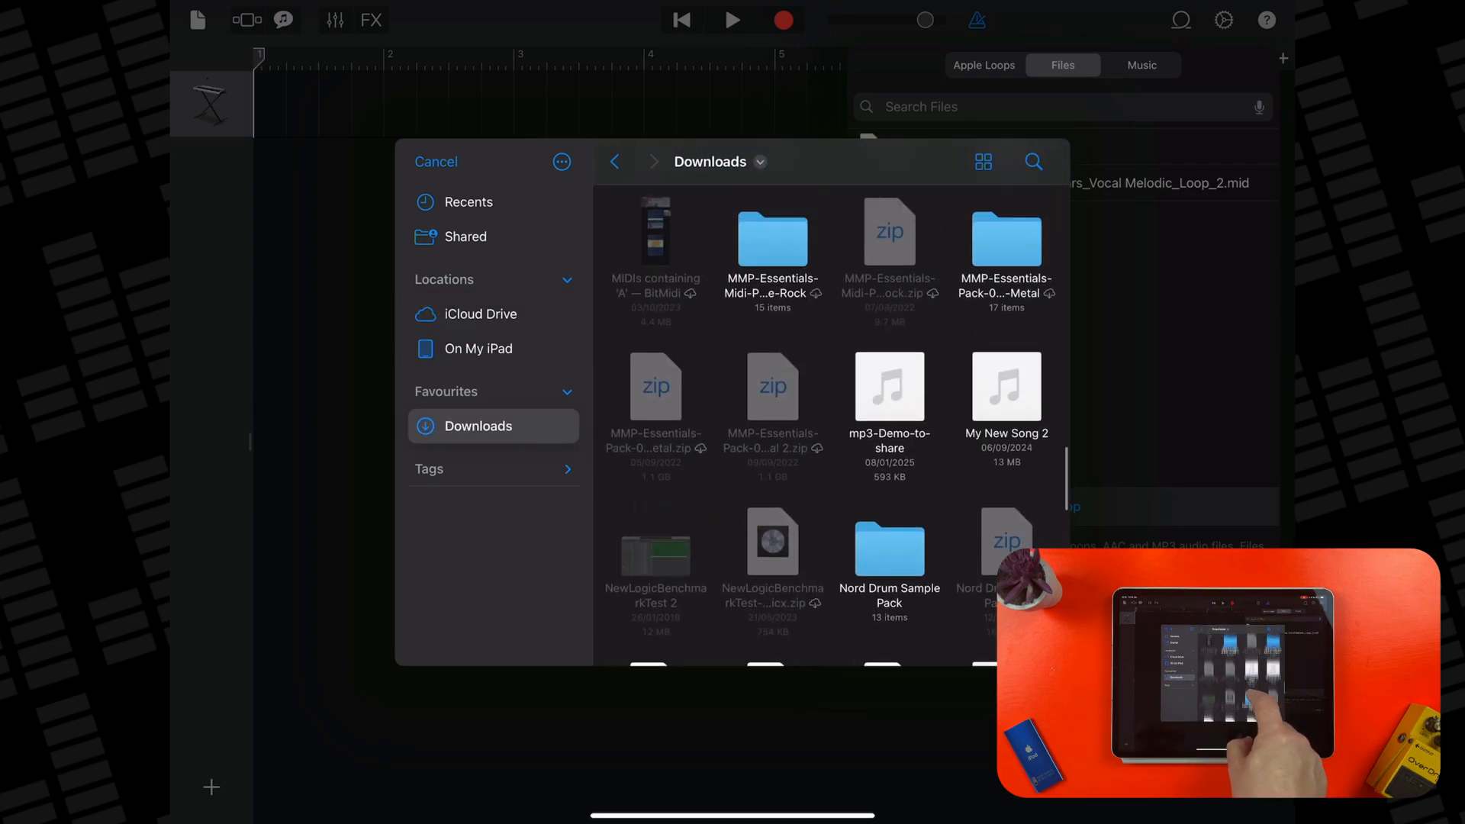
double_click(772, 243)
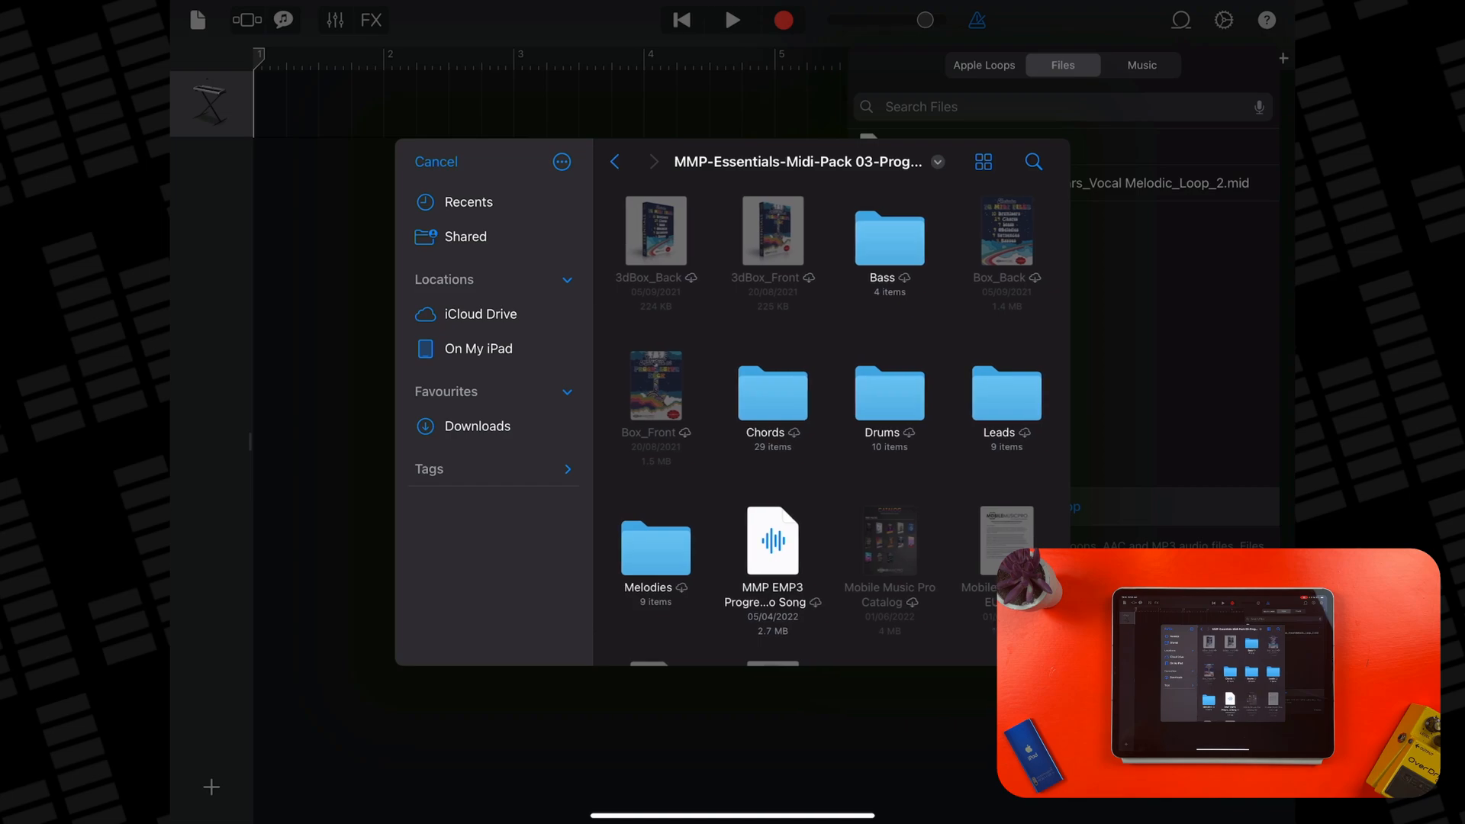
double_click(656, 548)
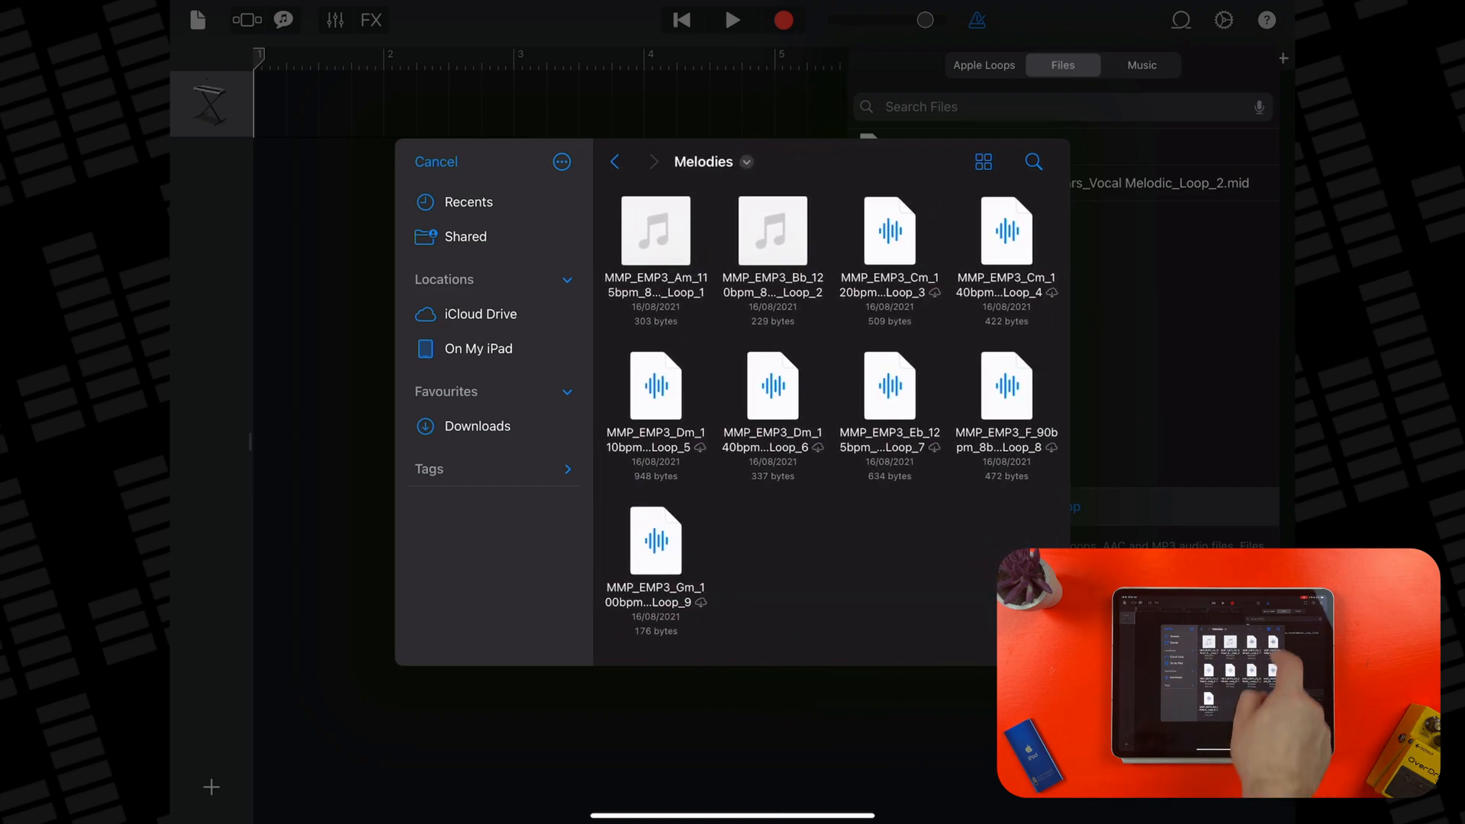
click(436, 162)
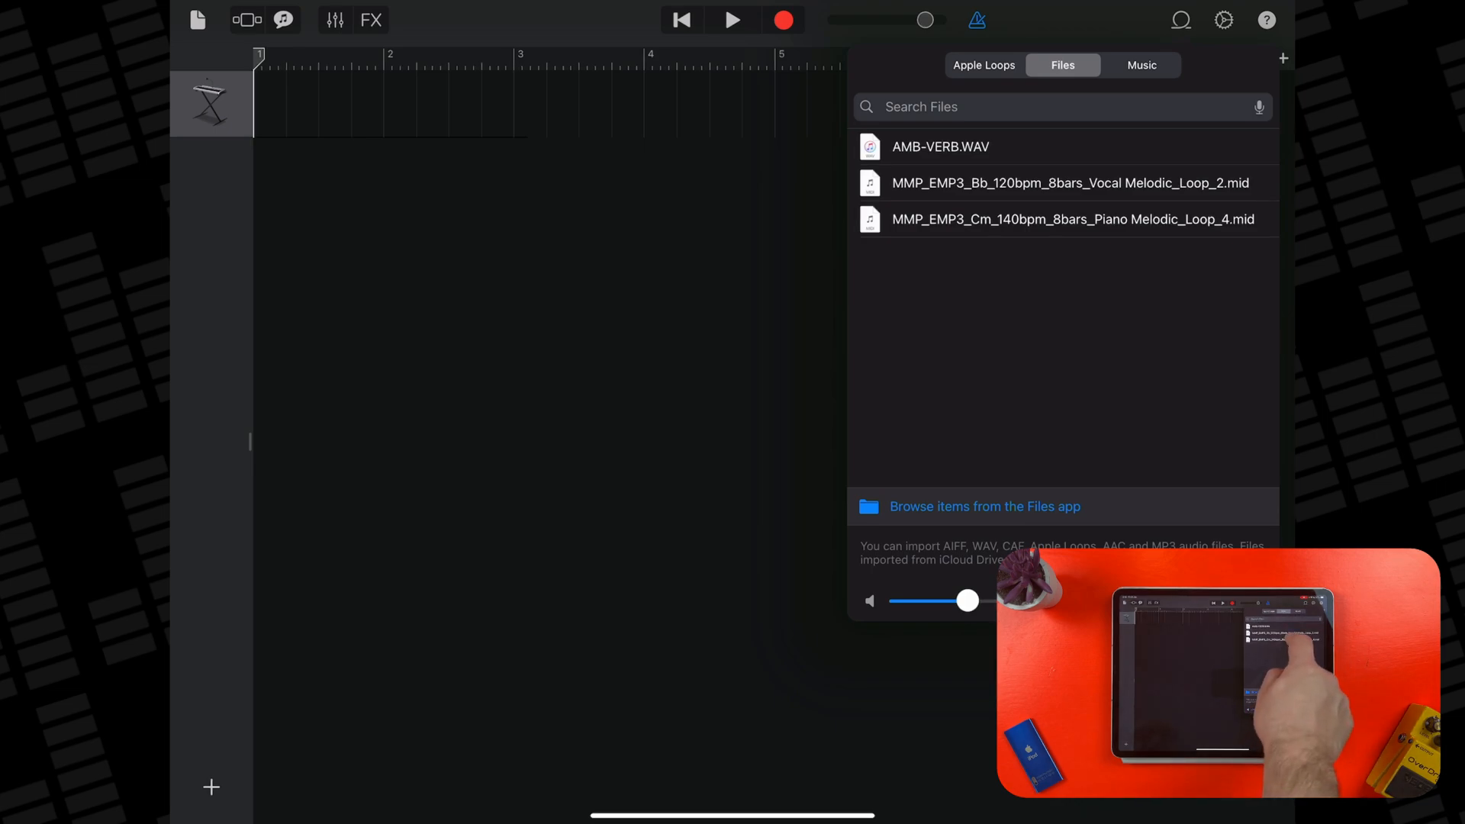
Place the piano MIDI loop on a new track at bar 1, audition it, and show its Classical Grand instrument.
drag(1074, 218, 448, 173)
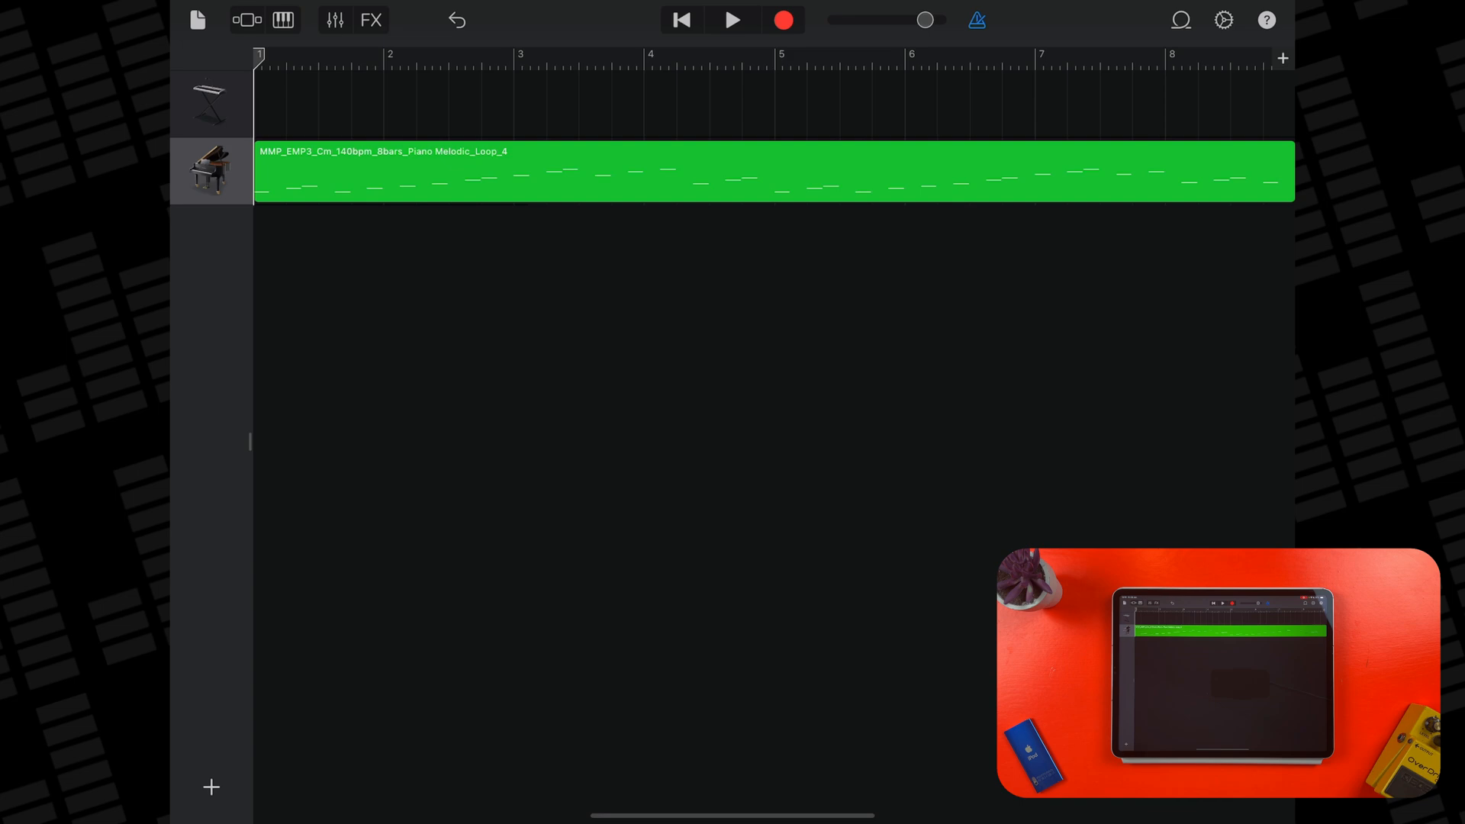
click(735, 22)
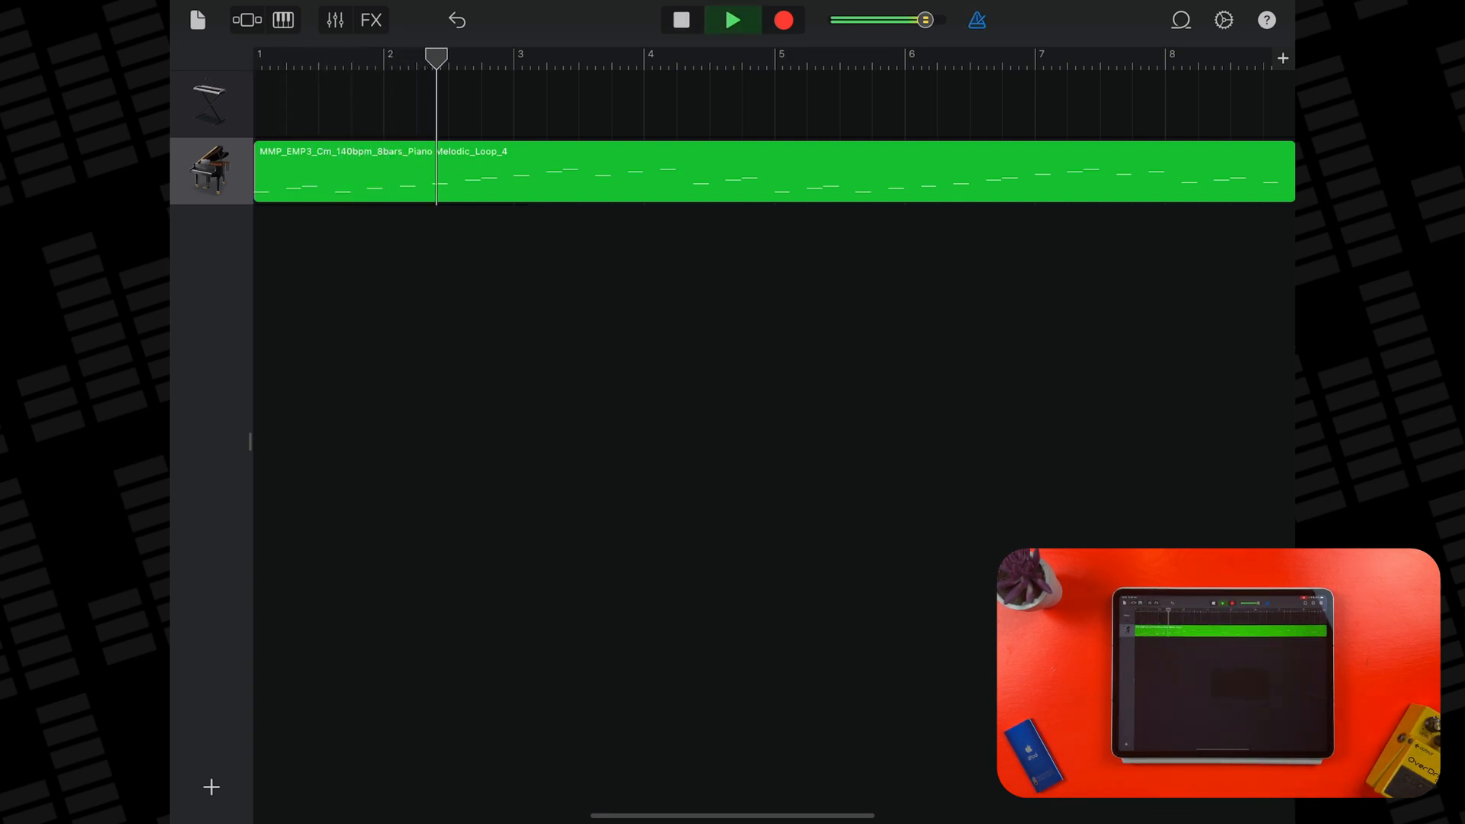
click(555, 58)
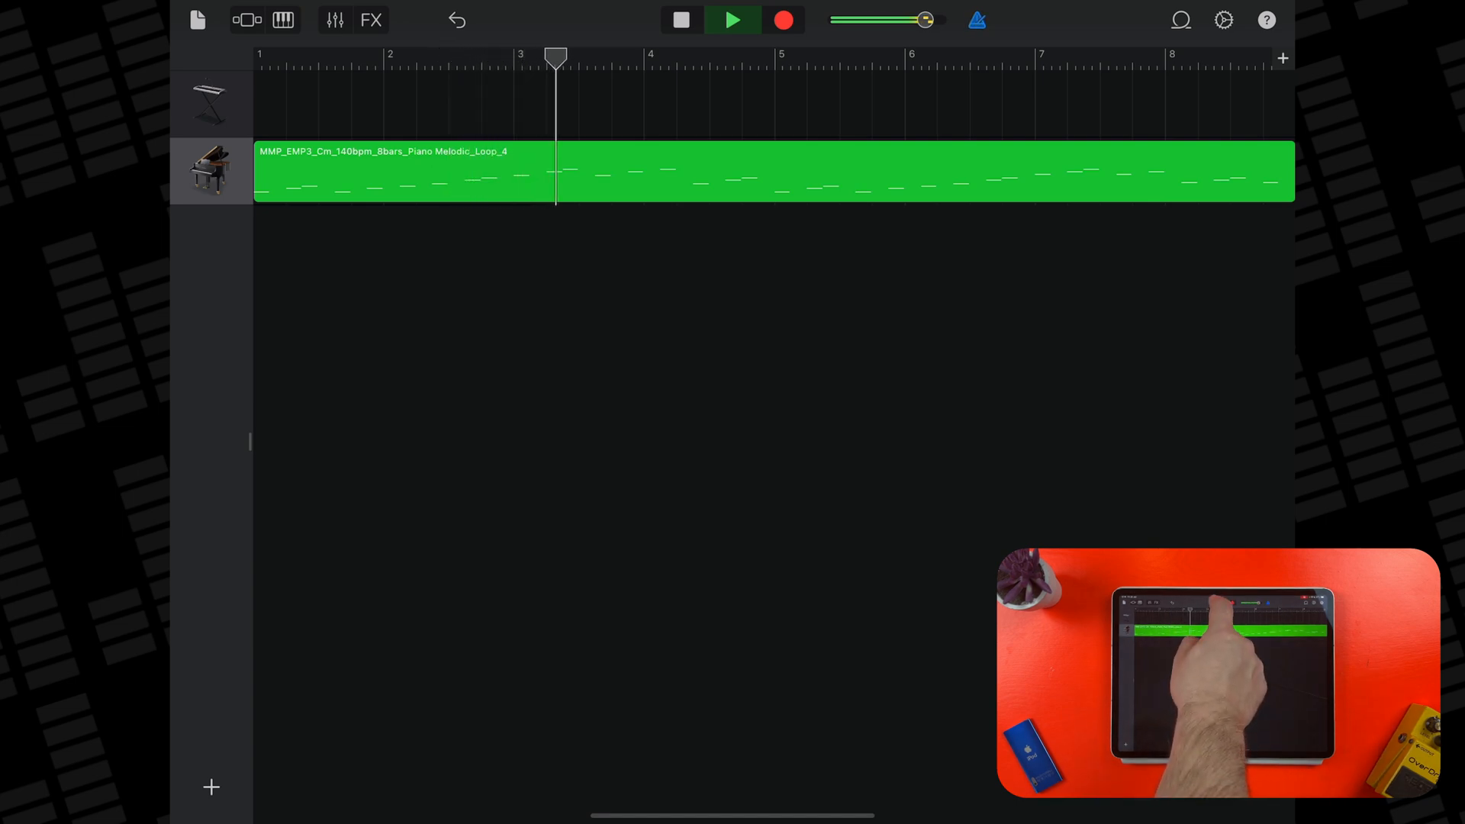
click(681, 22)
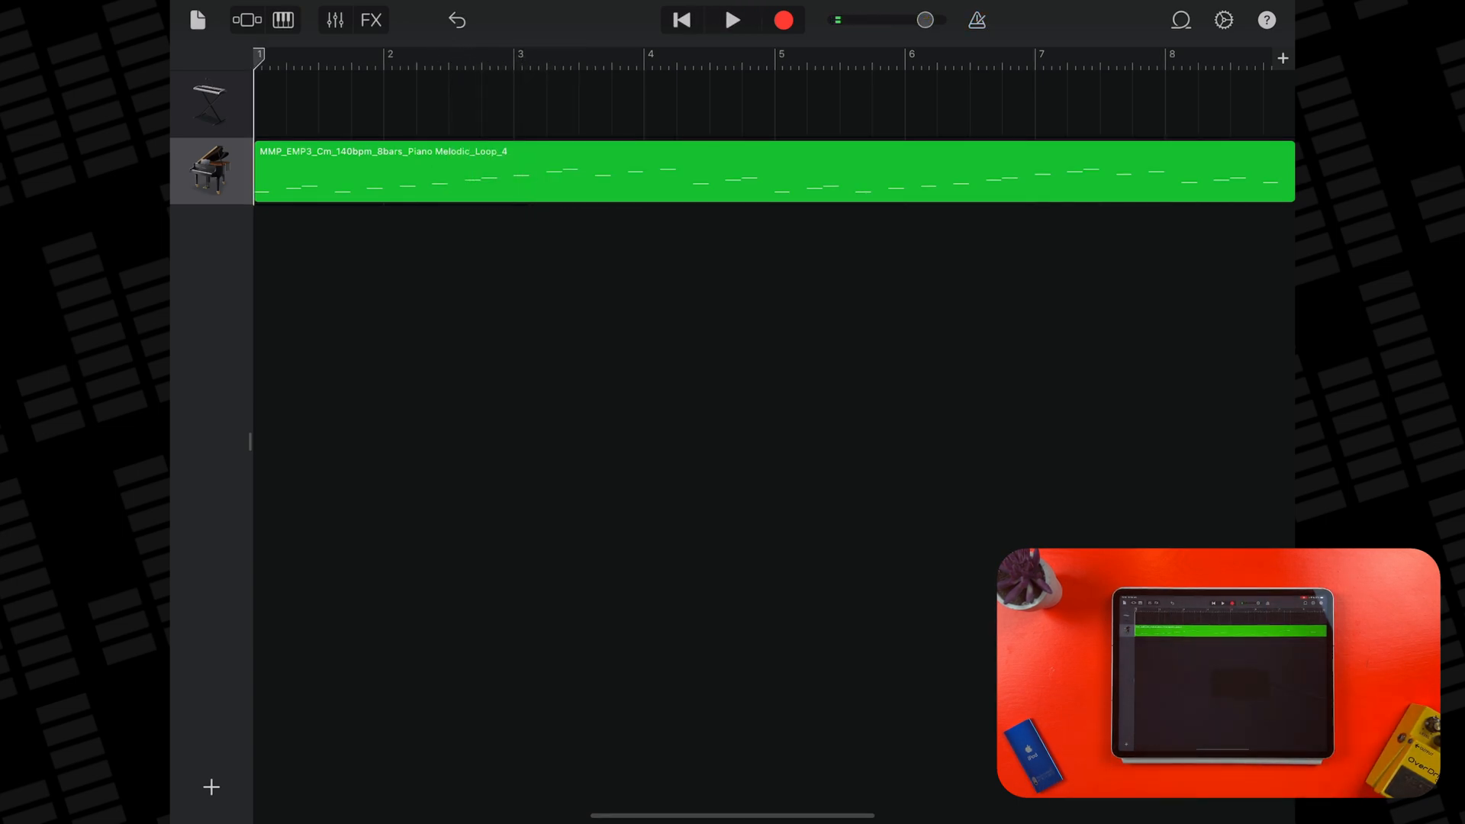
click(281, 20)
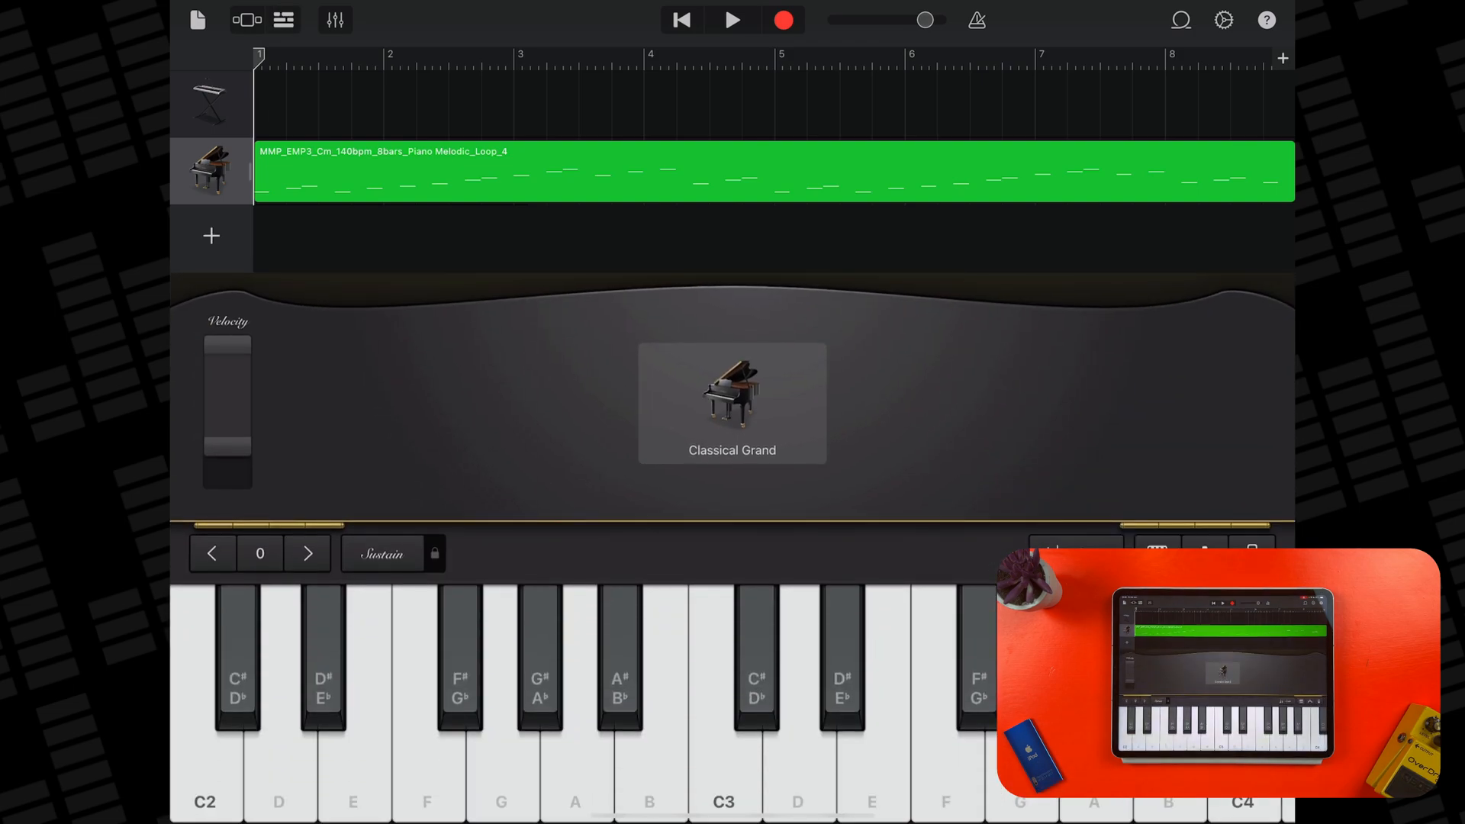
Swap the piano for the 80s Sync Lead synth, trying the Bright Lead, Add Sub and Dry Lead variations.
click(732, 403)
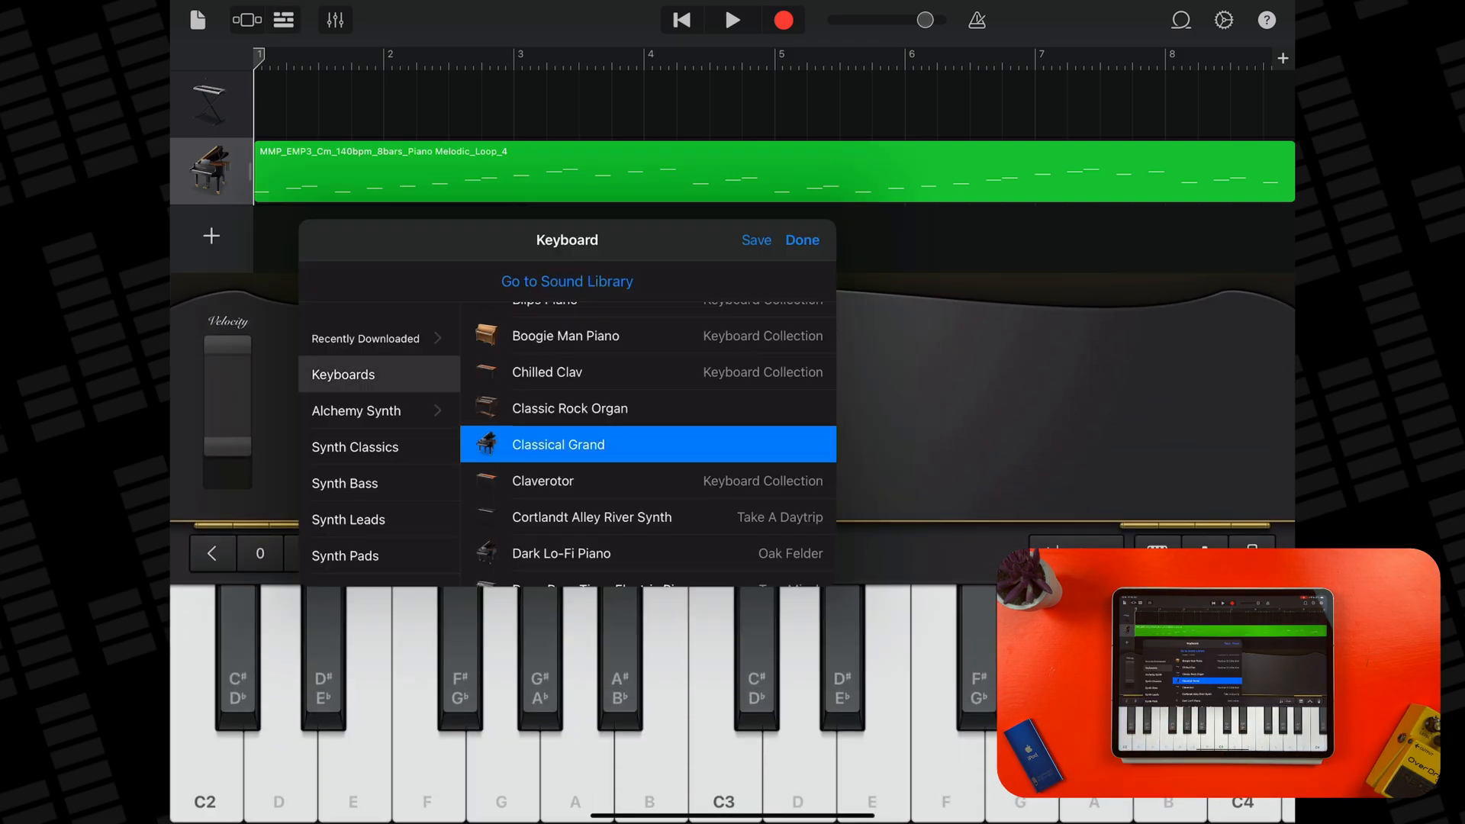
click(355, 411)
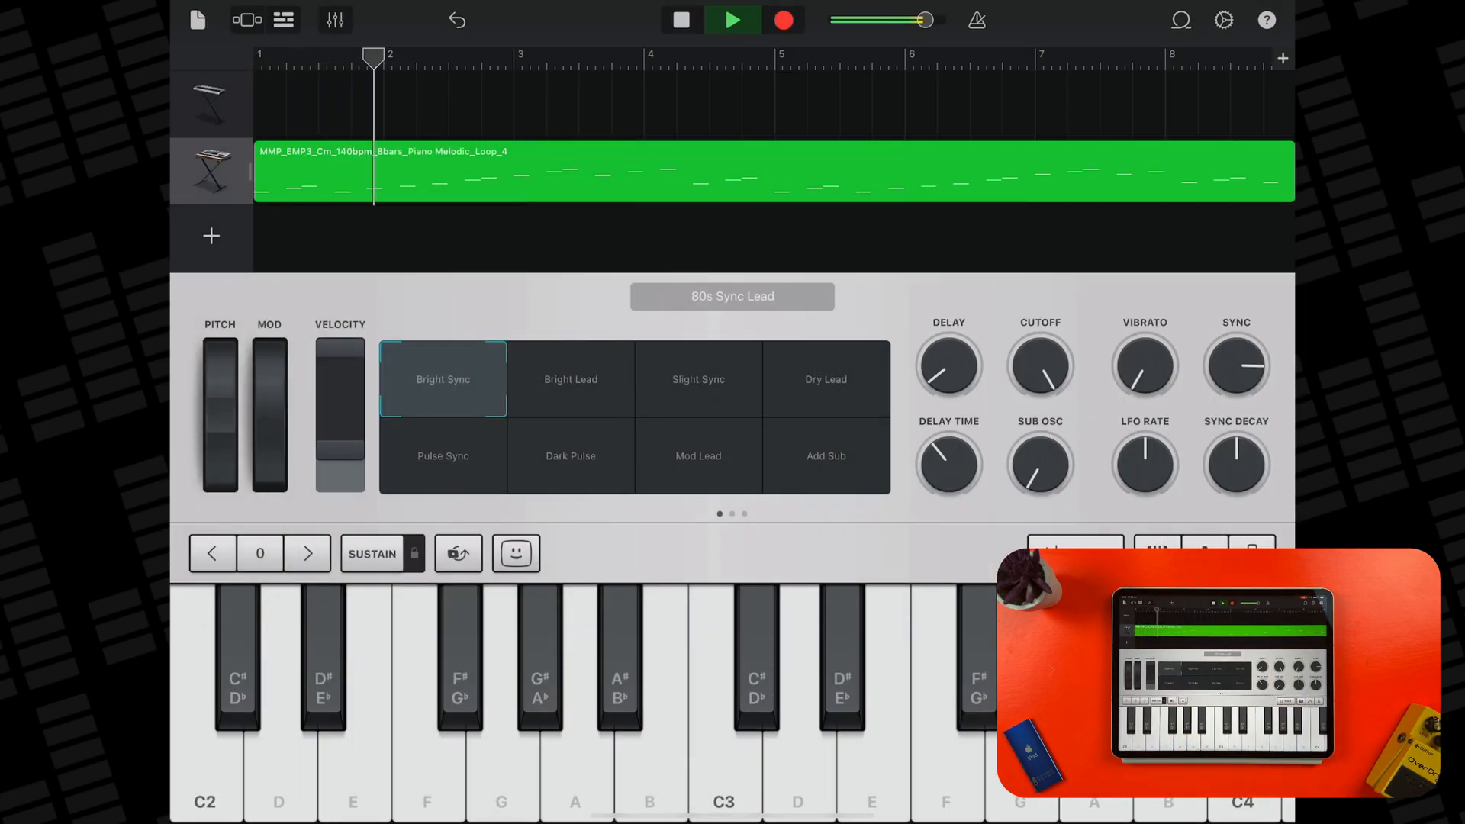
click(571, 378)
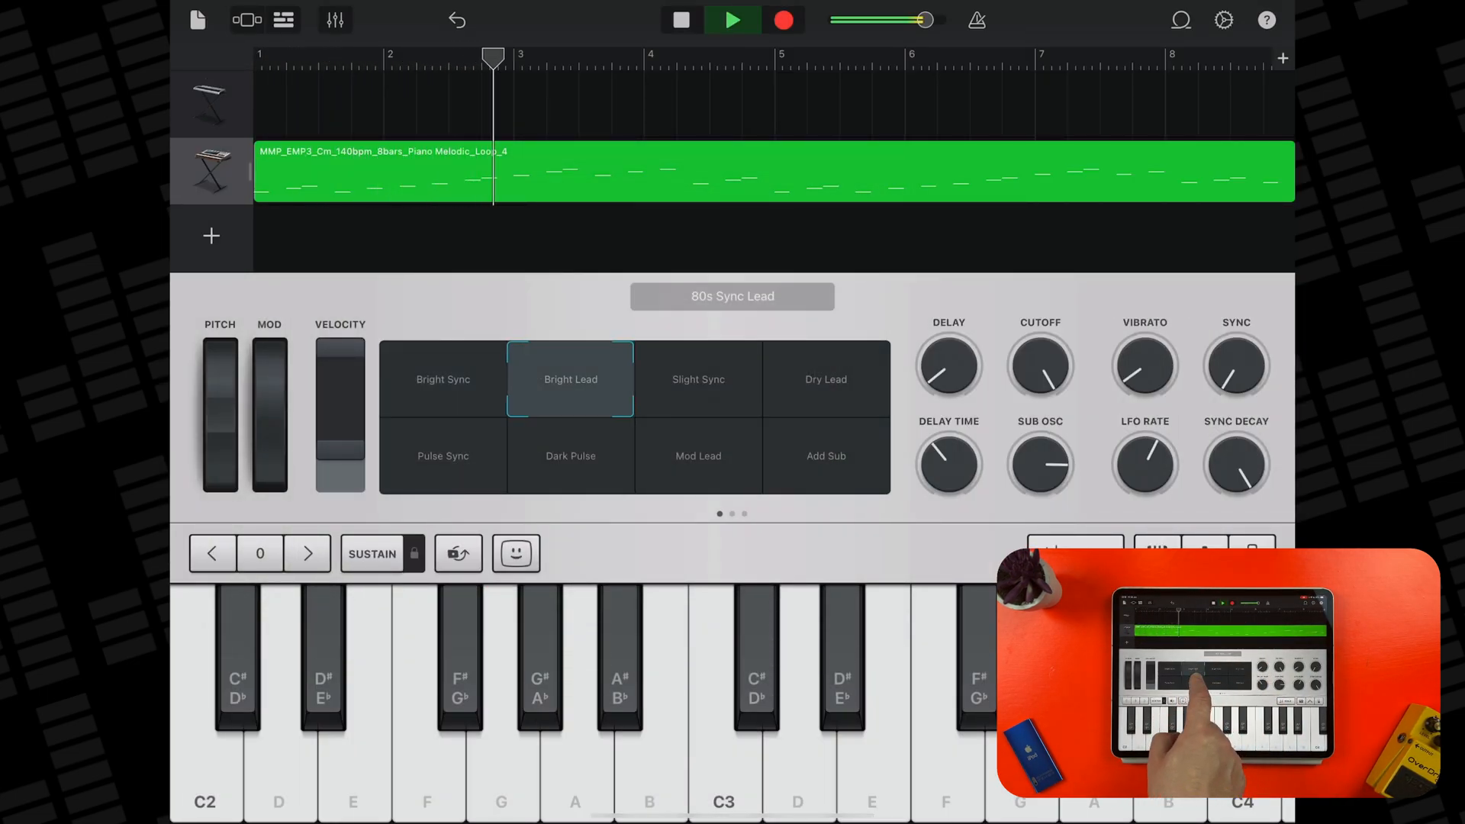
click(826, 454)
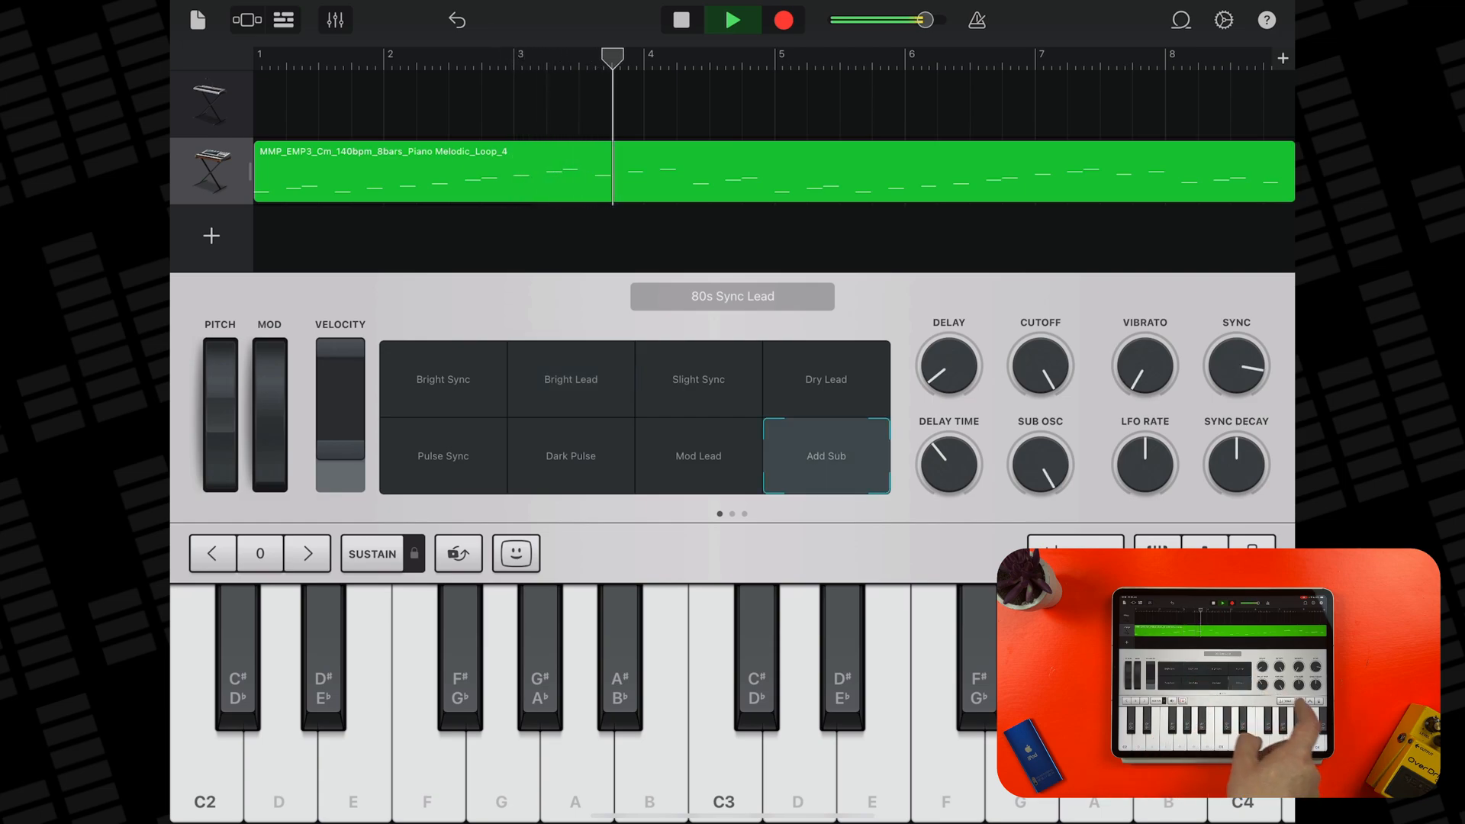
click(826, 378)
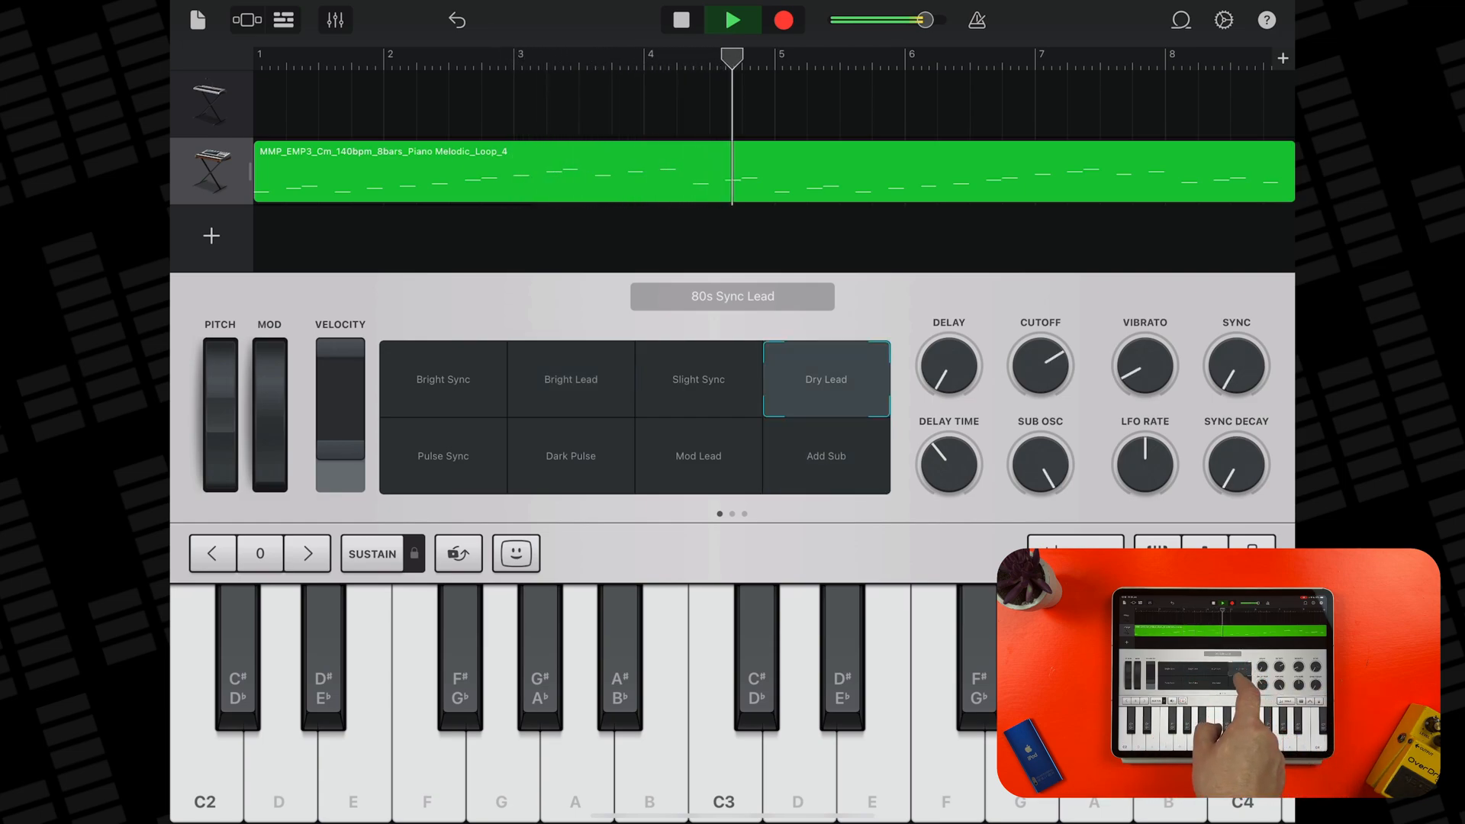
click(699, 455)
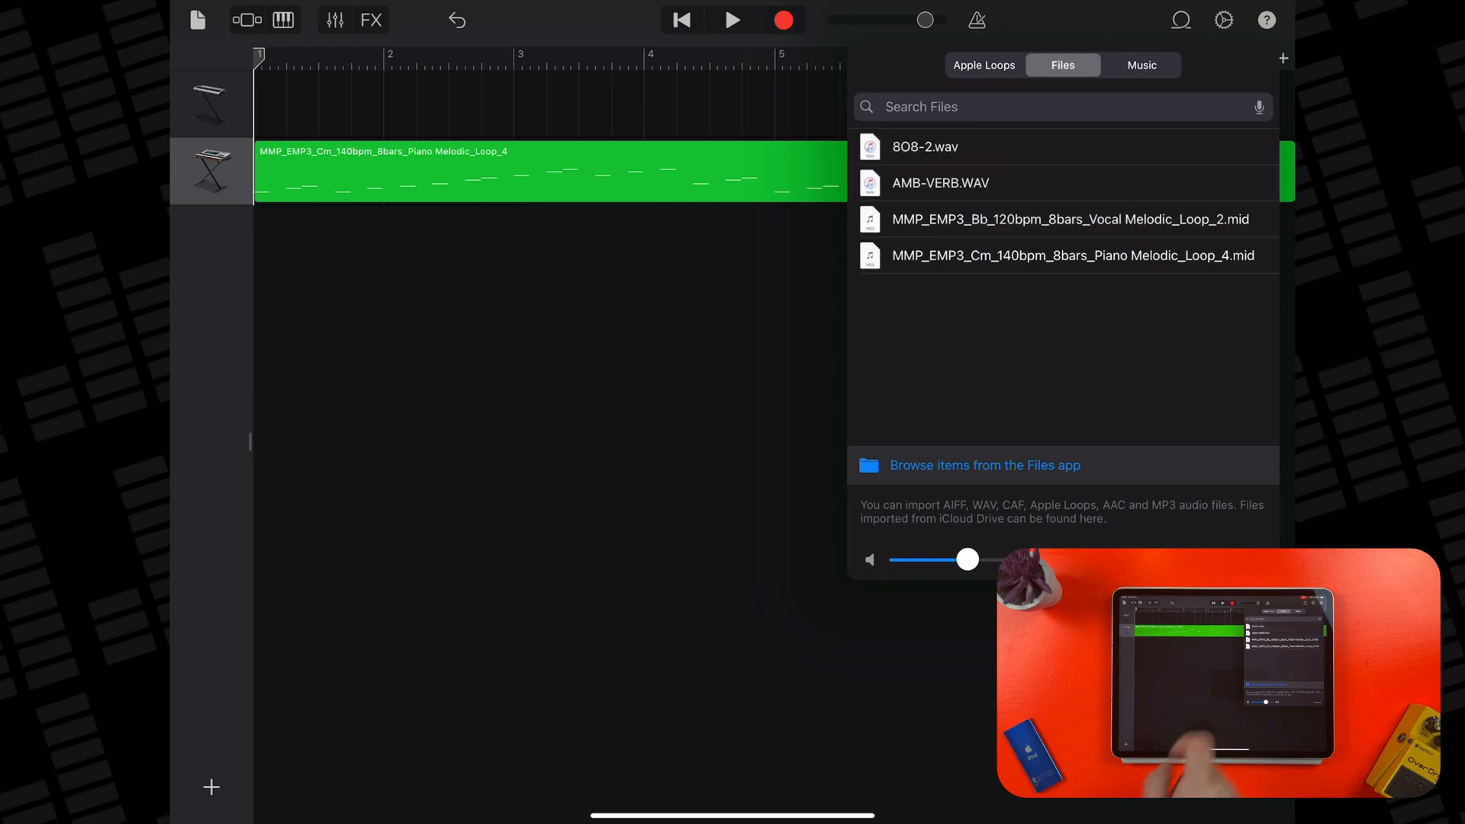
Add a Sampler track and bring up its song sample library listing Bark.
drag(925, 147, 524, 238)
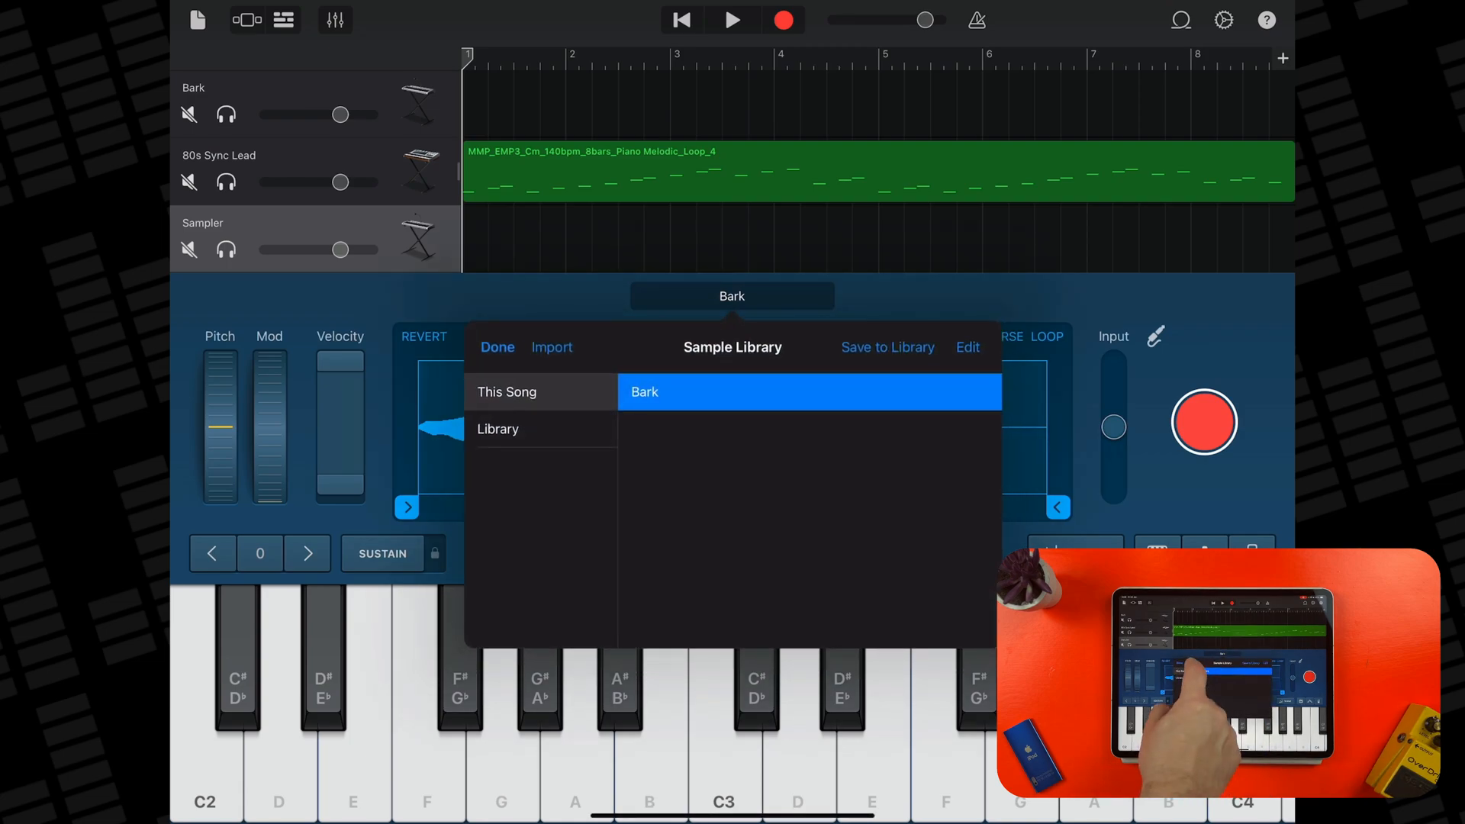
Start a sample import, check Apple Loops, Music and Files sources, then browse the iPad's files to the 808 folder.
click(551, 348)
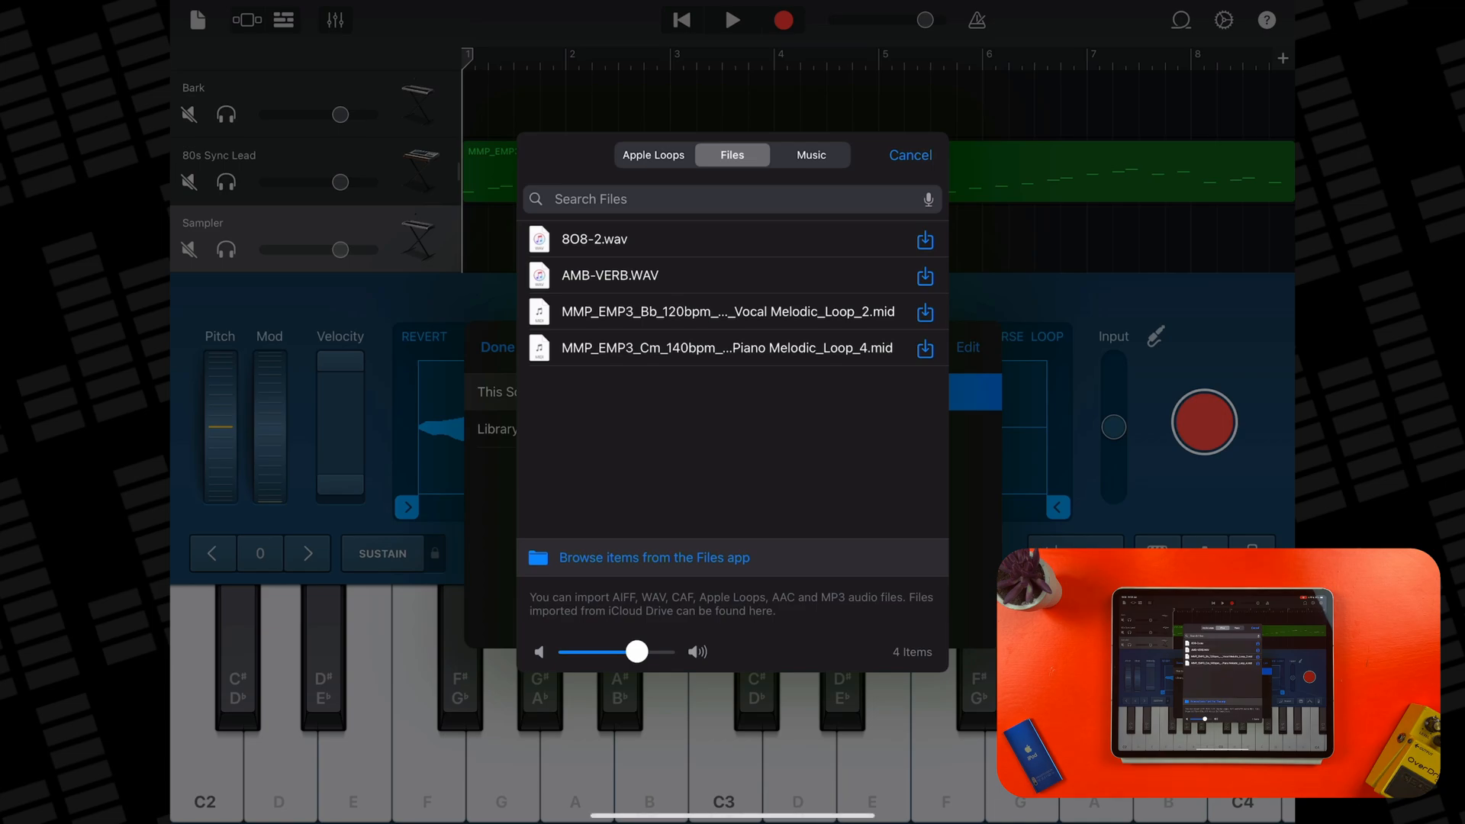
click(653, 155)
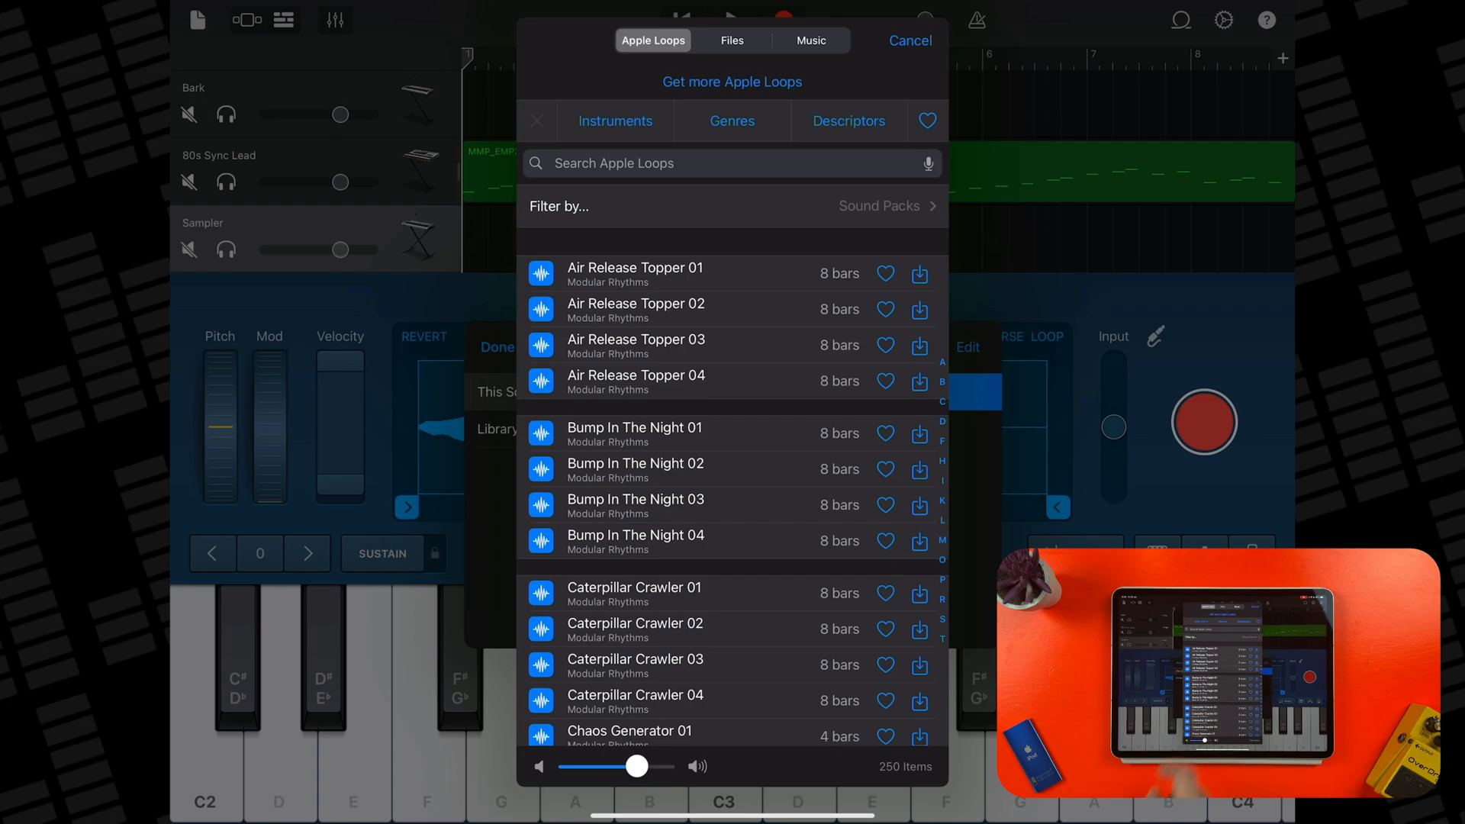
click(810, 39)
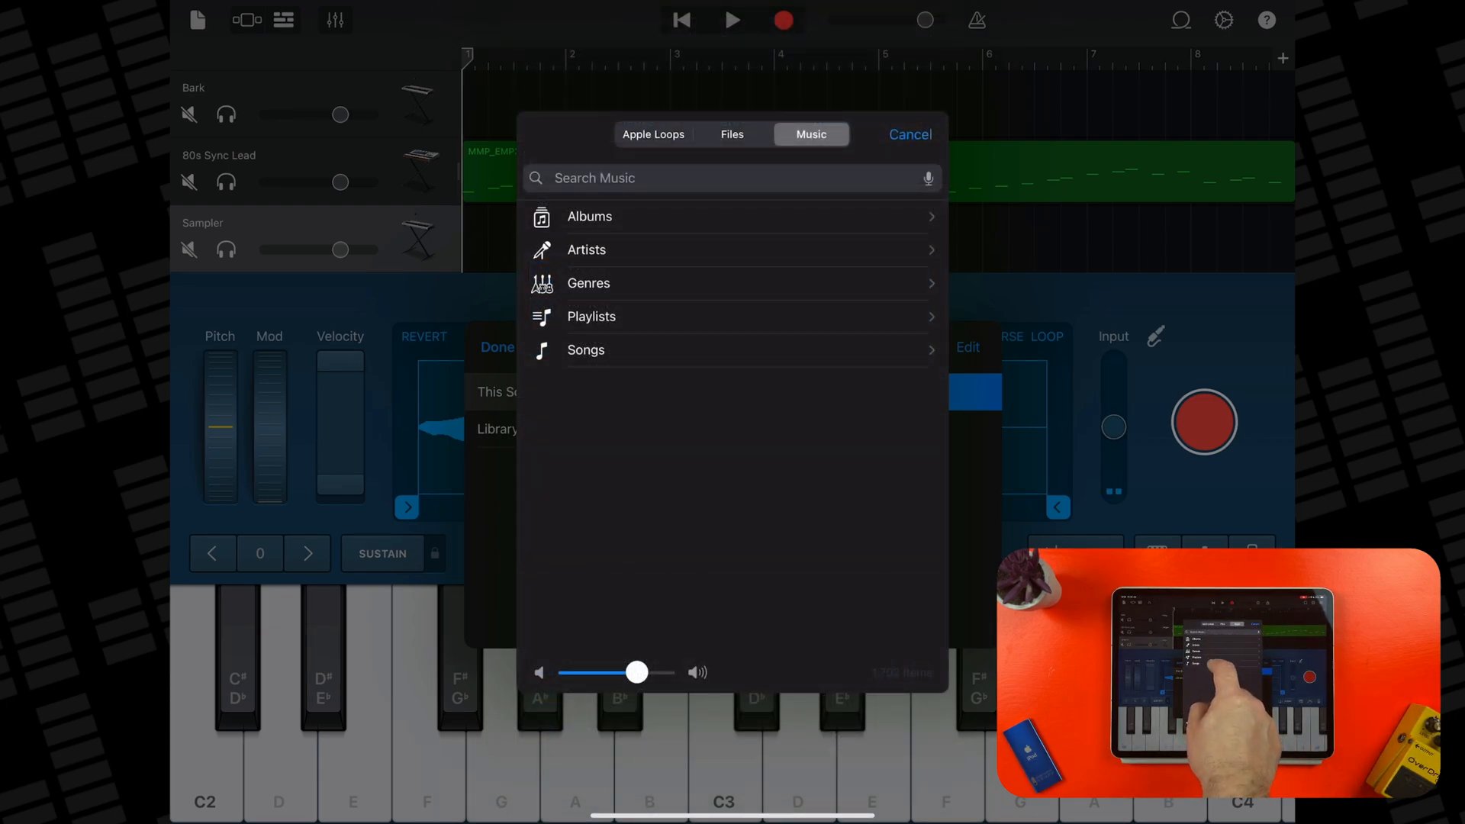
click(586, 350)
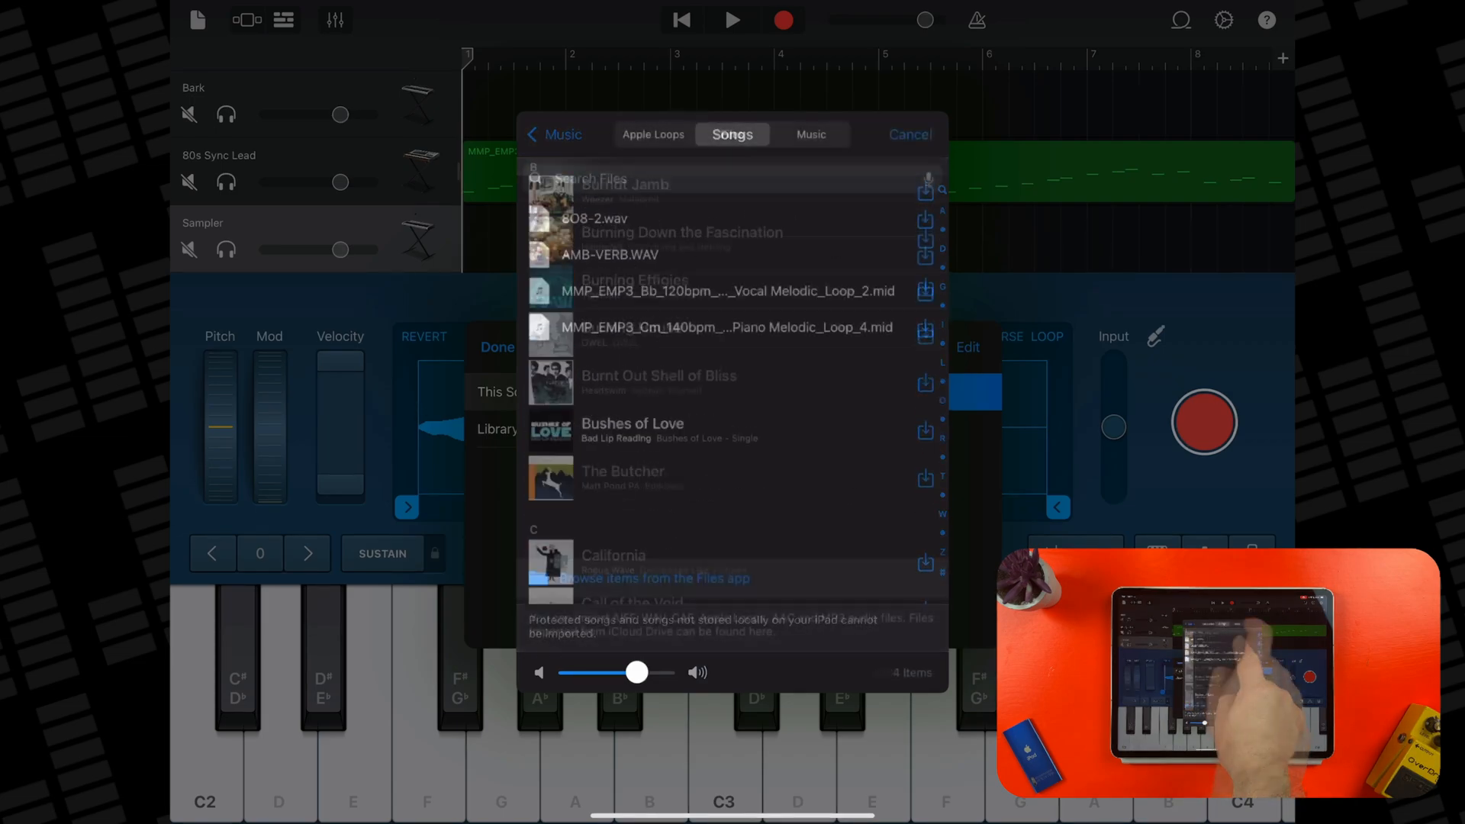
click(732, 134)
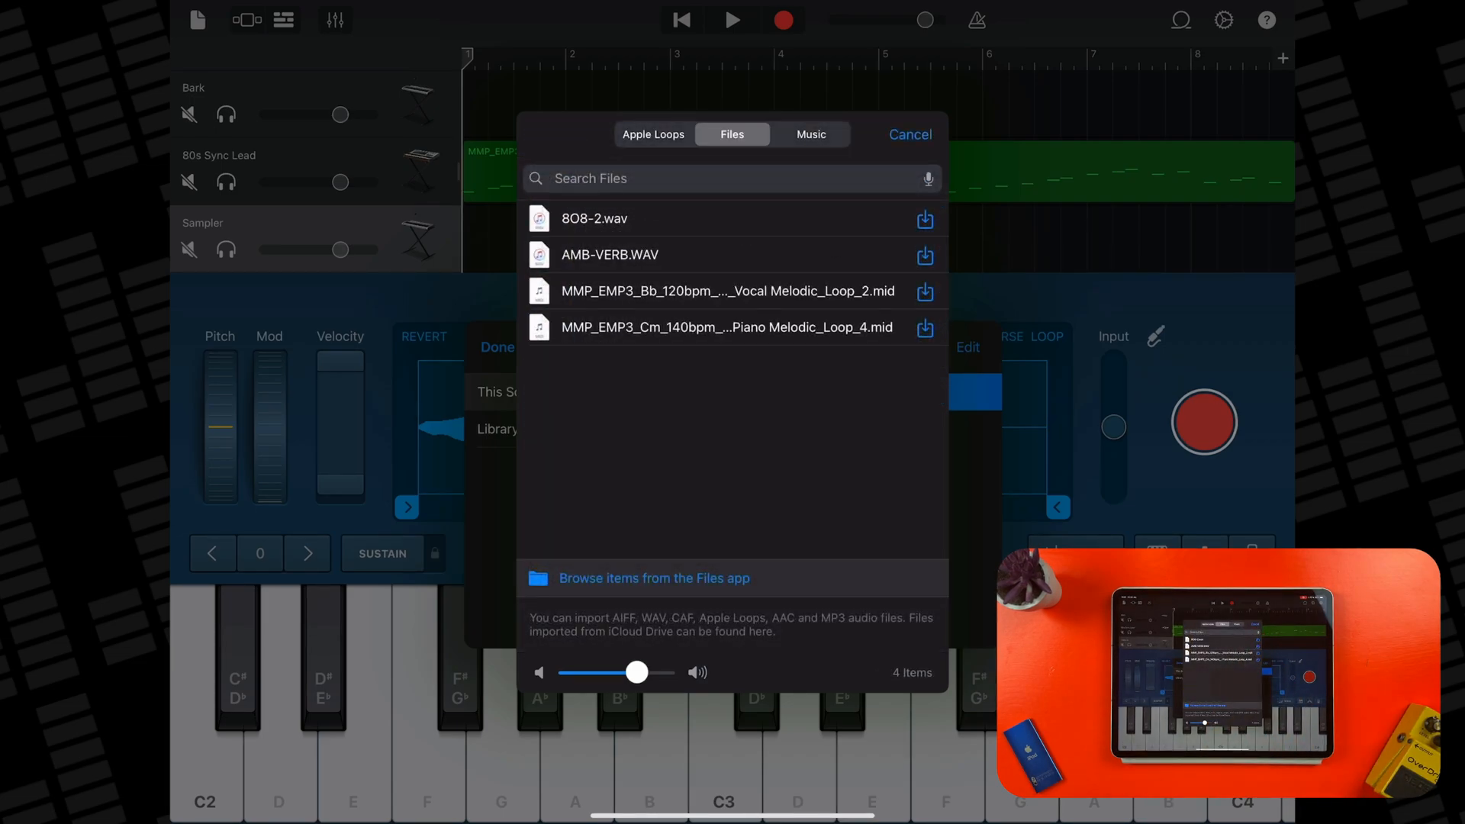
click(653, 578)
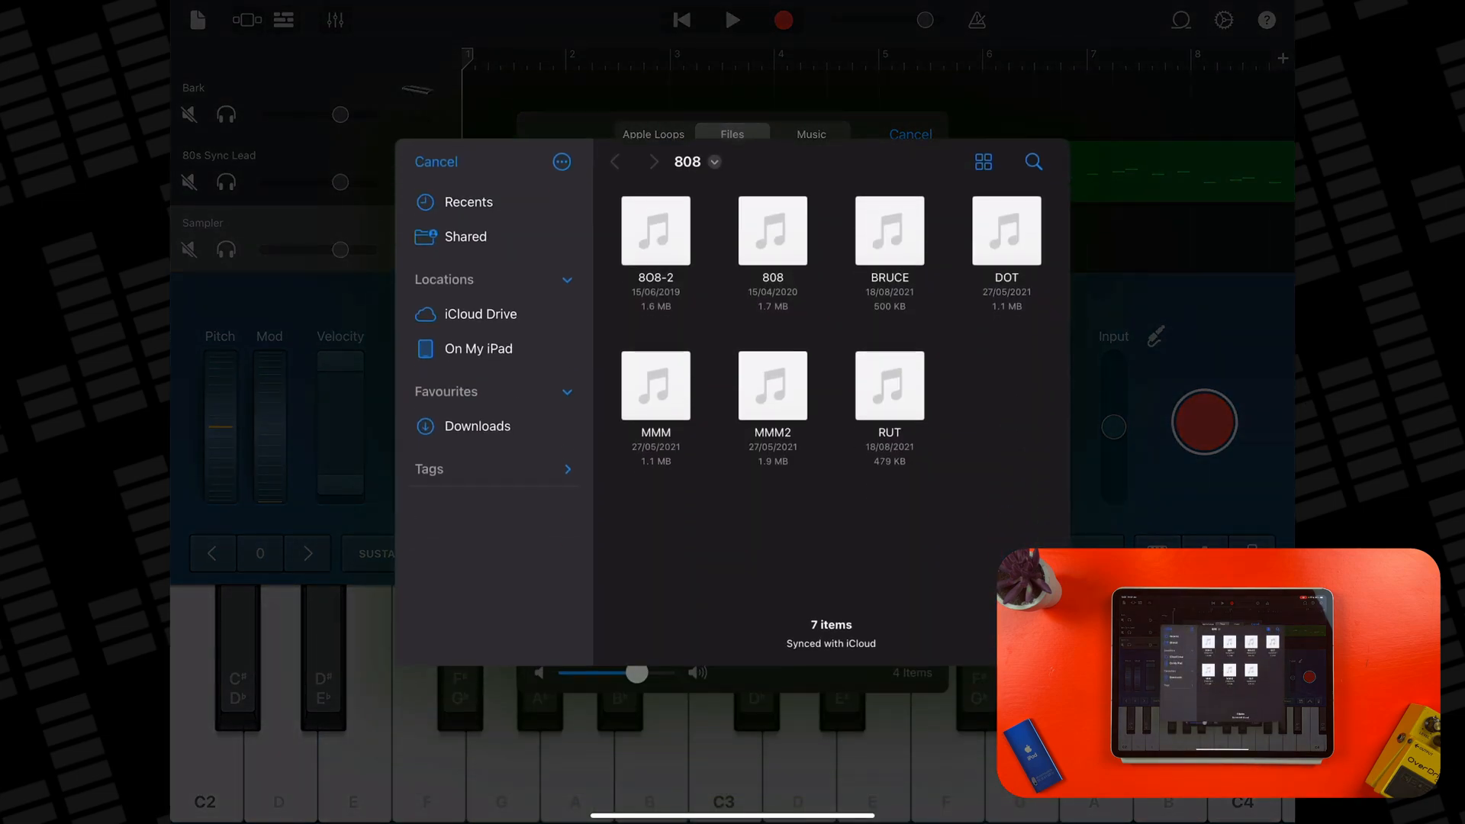
Navigate Downloads > crate_digger_sound_pack to import the (TMK)SNR.WAV snare file.
click(478, 426)
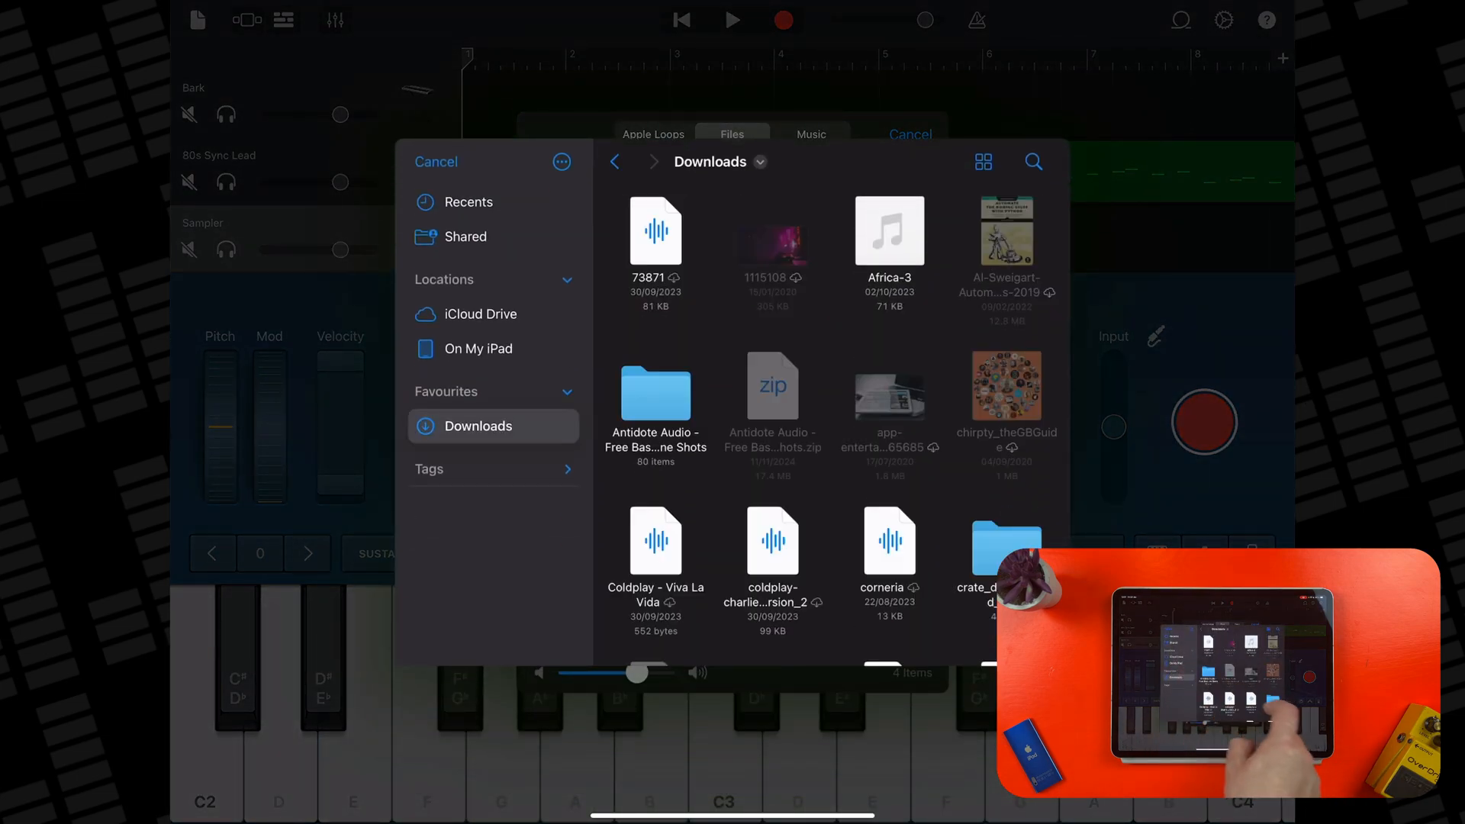
scroll(down, 3)
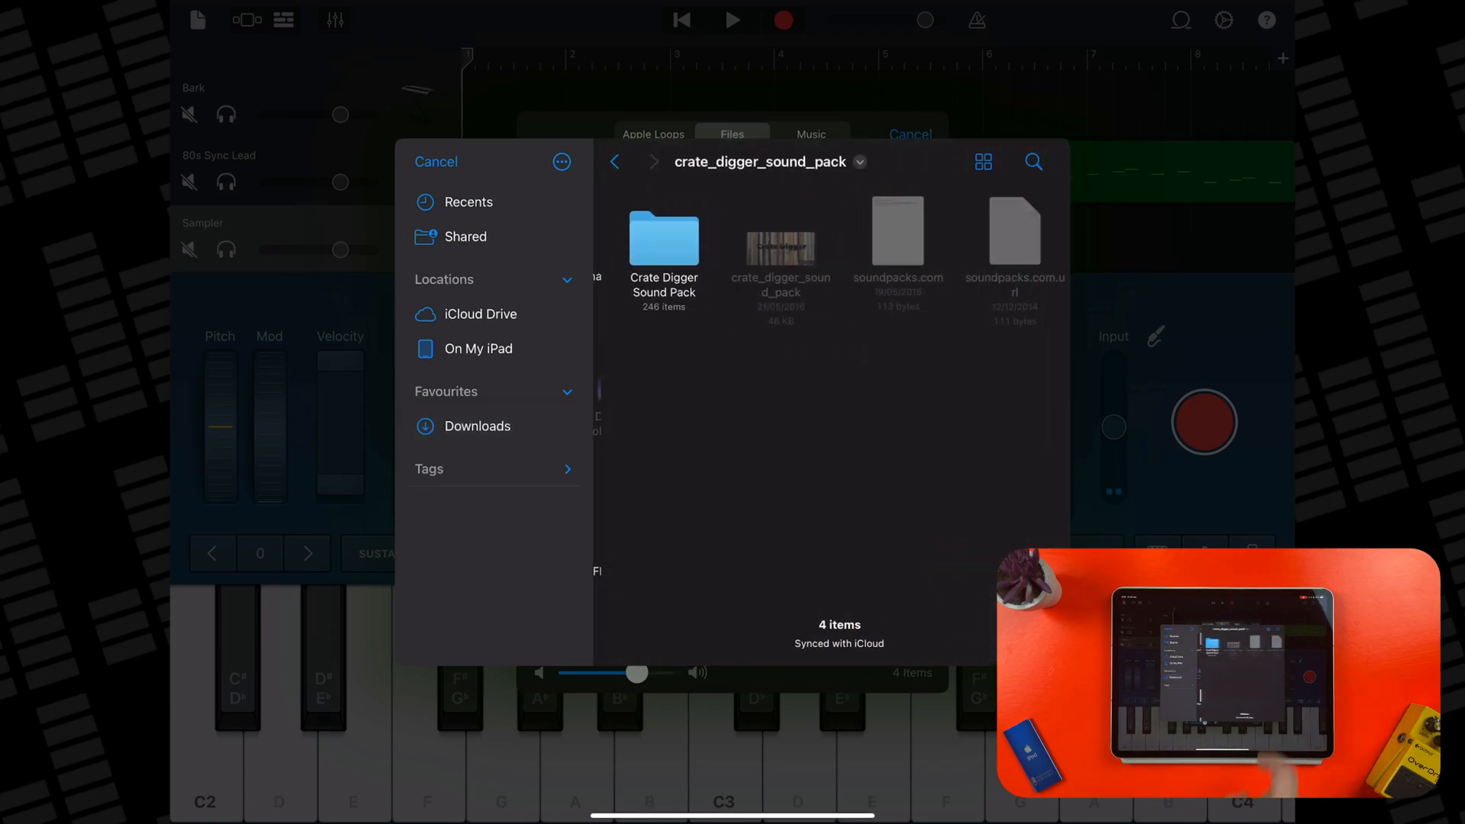
double_click(664, 241)
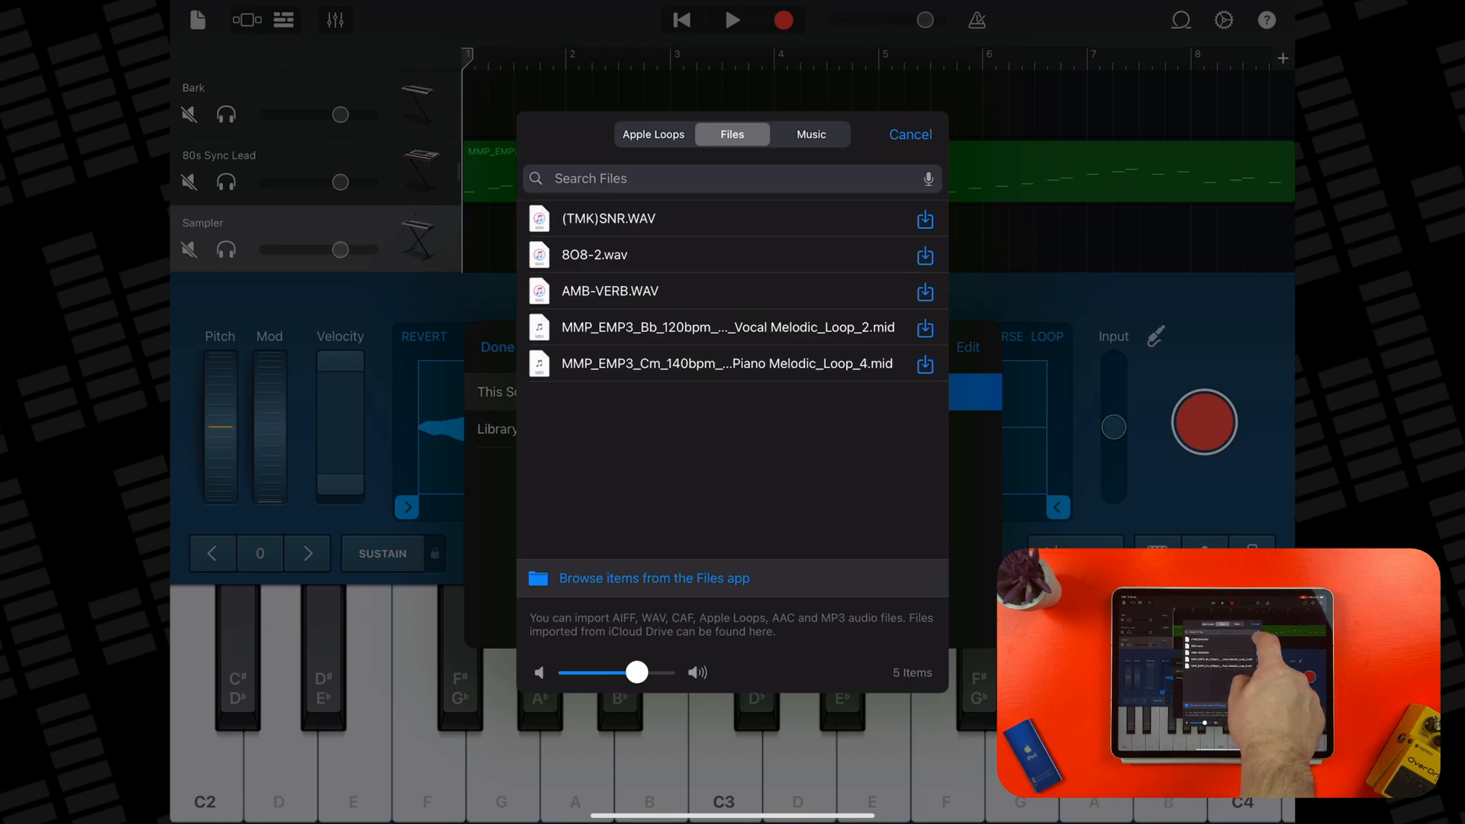
Load (TMK)SNR.WAV into the Sampler, view its waveform, and show the track's volume and effect controls.
click(607, 219)
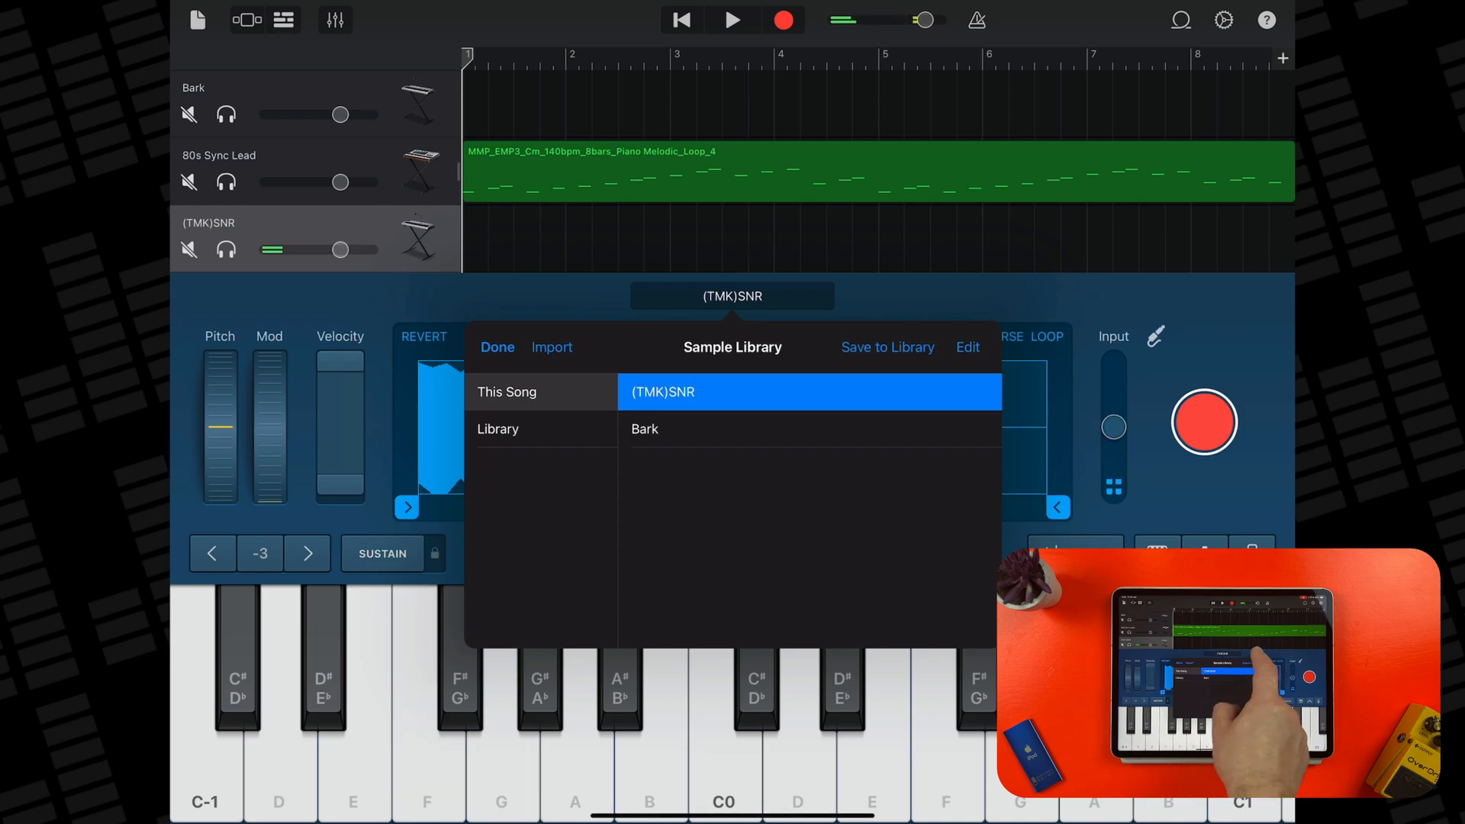
click(497, 348)
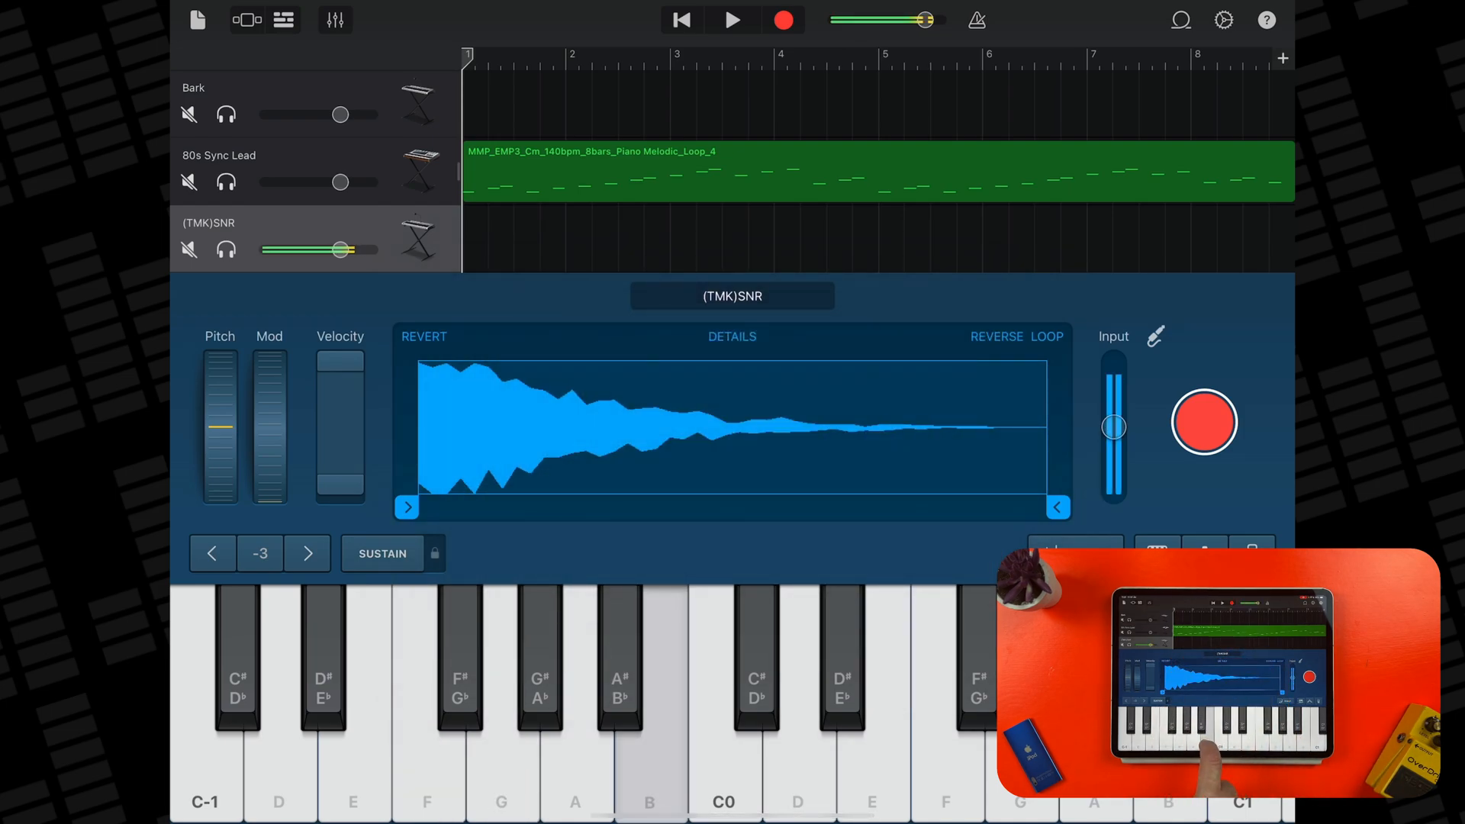
click(333, 20)
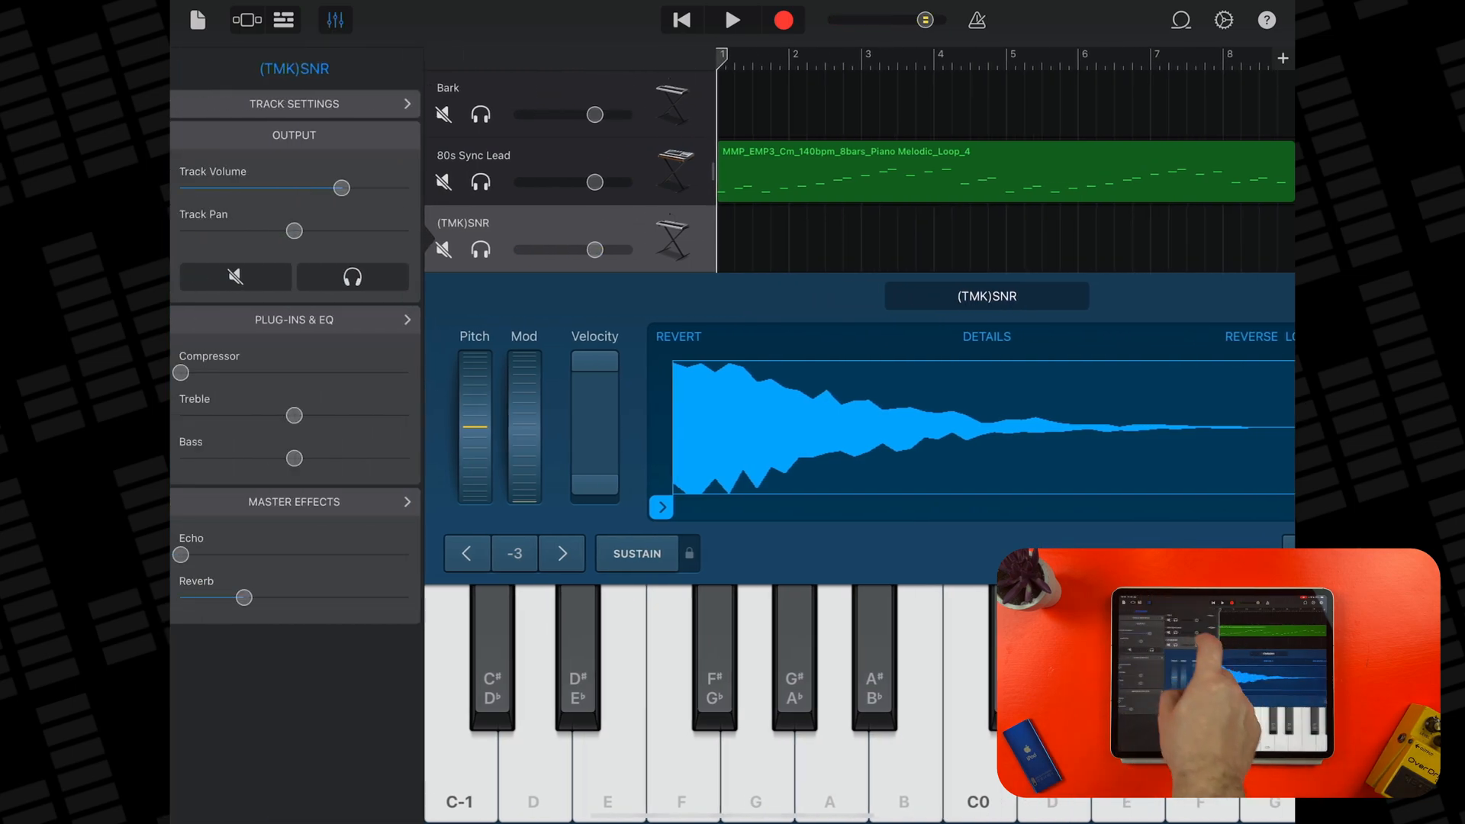